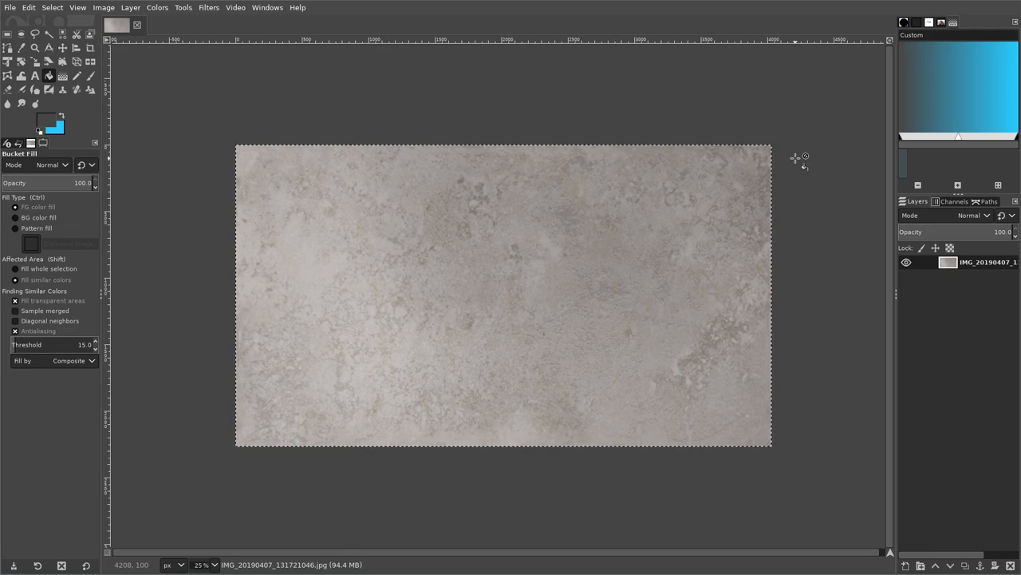
{"action": "mouse_move", "coordinate": [402, 108]}
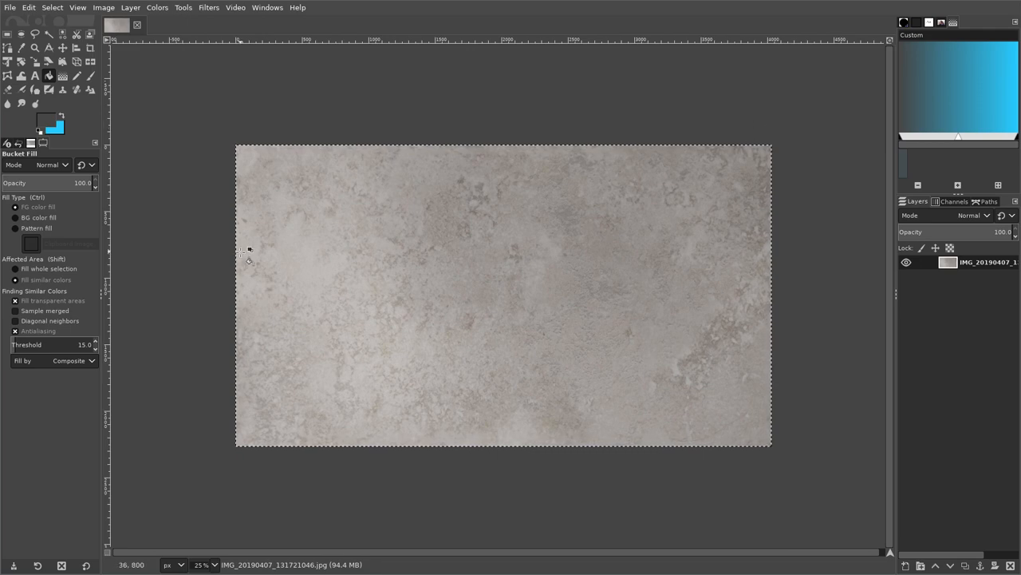
{"action": "mouse_move", "coordinate": [265, 257]}
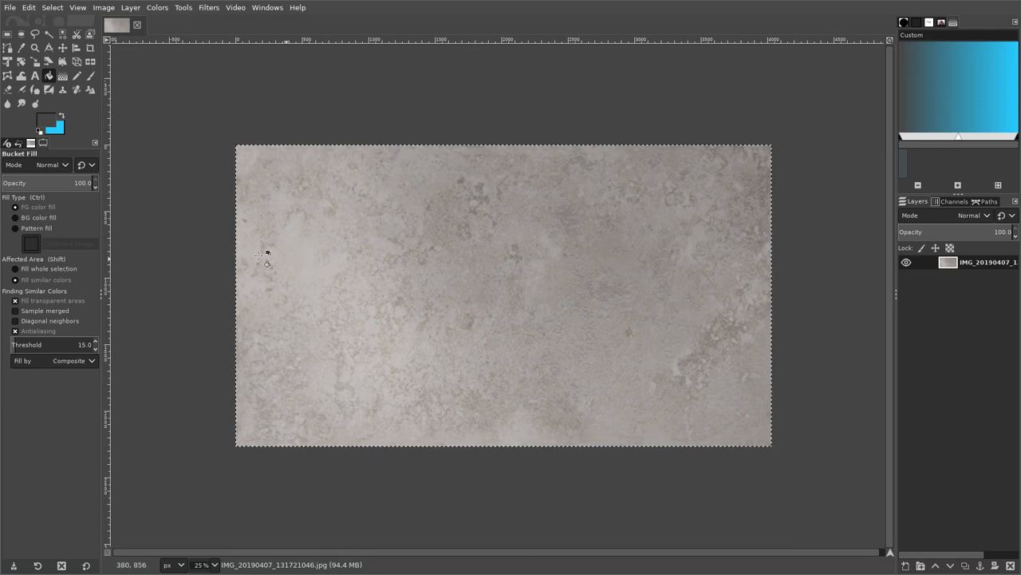
{"action": "mouse_move", "coordinate": [255, 291]}
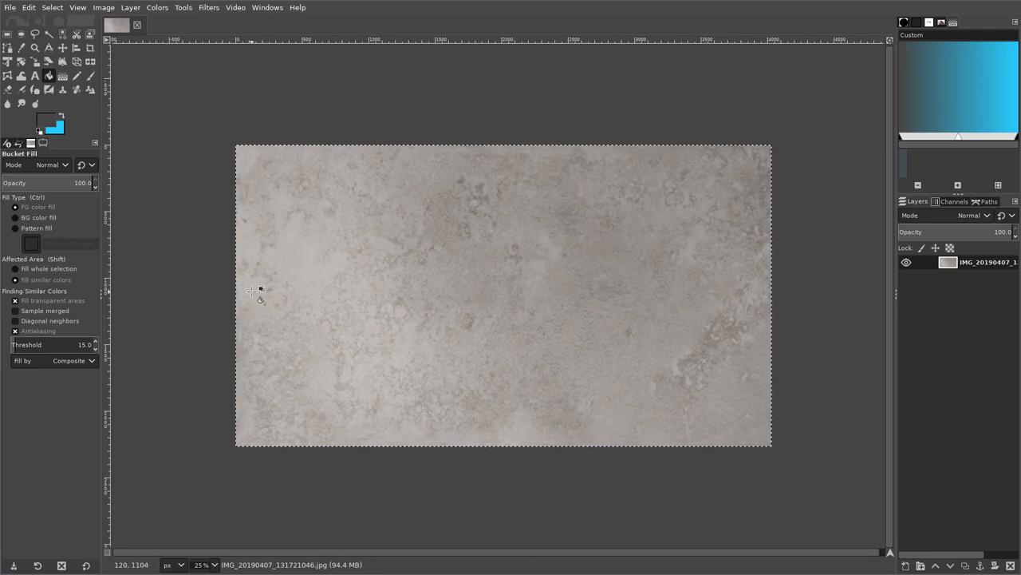
{"action": "mouse_move", "coordinate": [364, 271]}
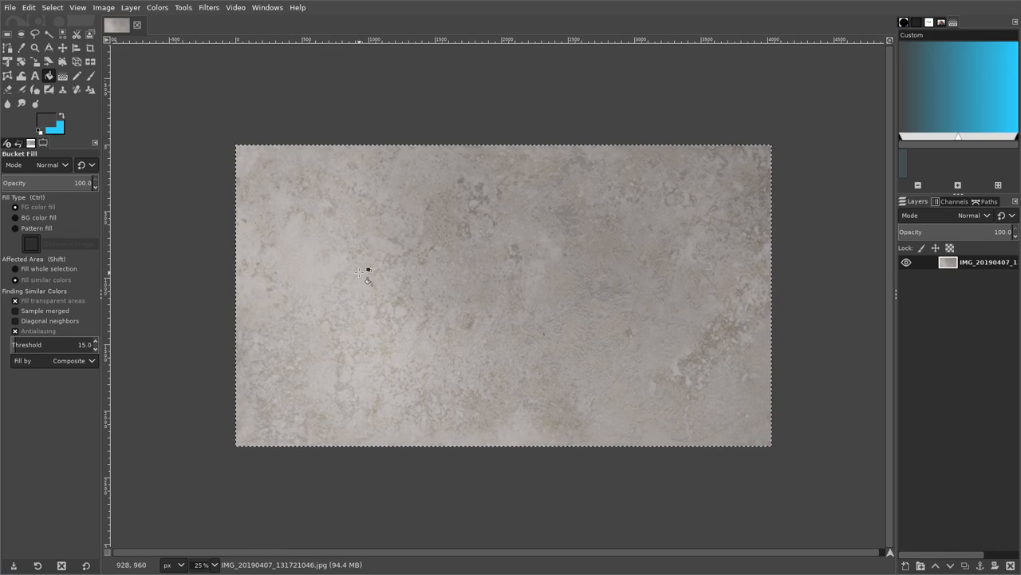
{"action": "mouse_move", "coordinate": [359, 268]}
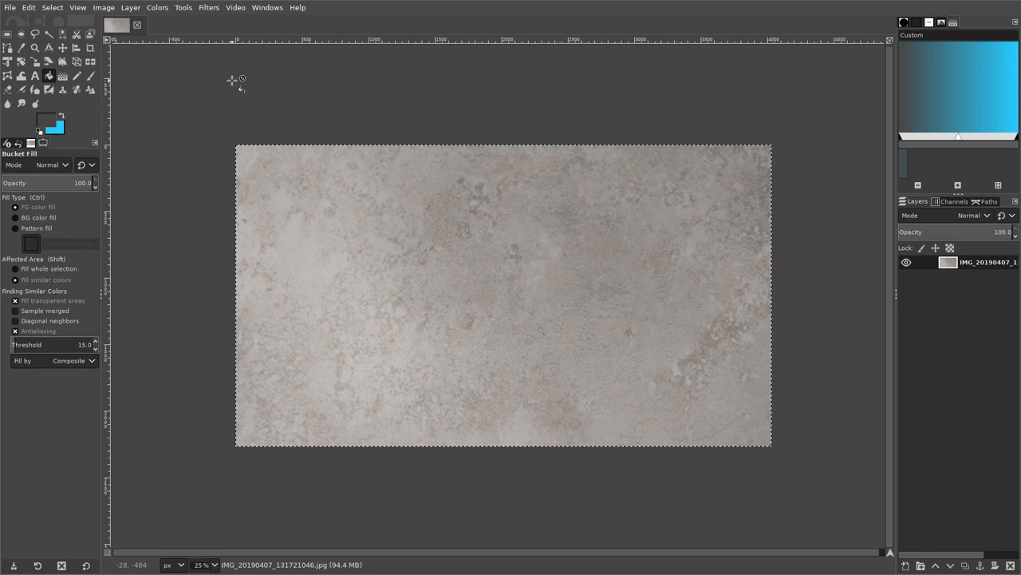
{"action": "mouse_move", "coordinate": [245, 109]}
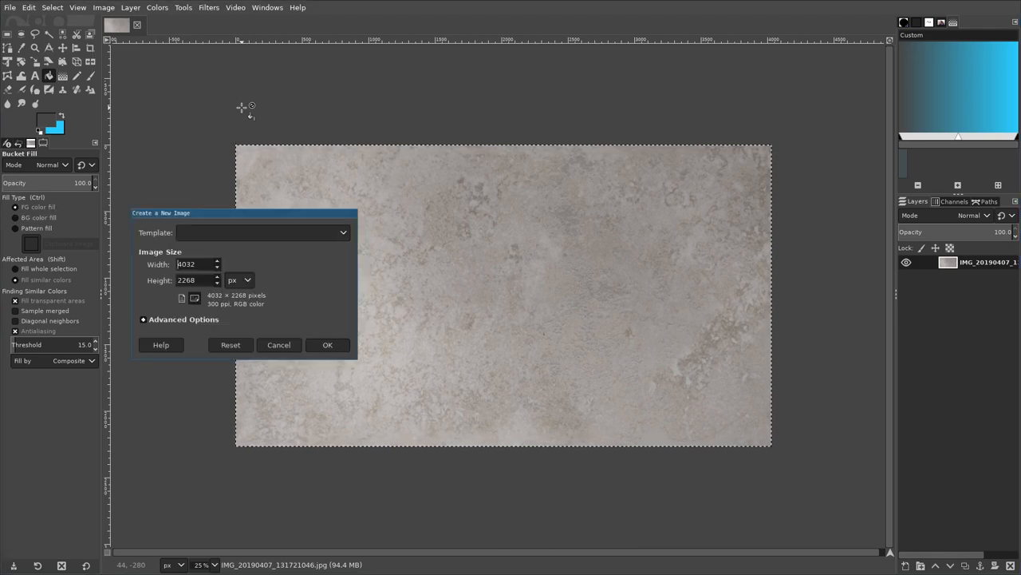
- Create a new 64 × 64 px image filled with transparency
{"action": "type", "text": "64"}
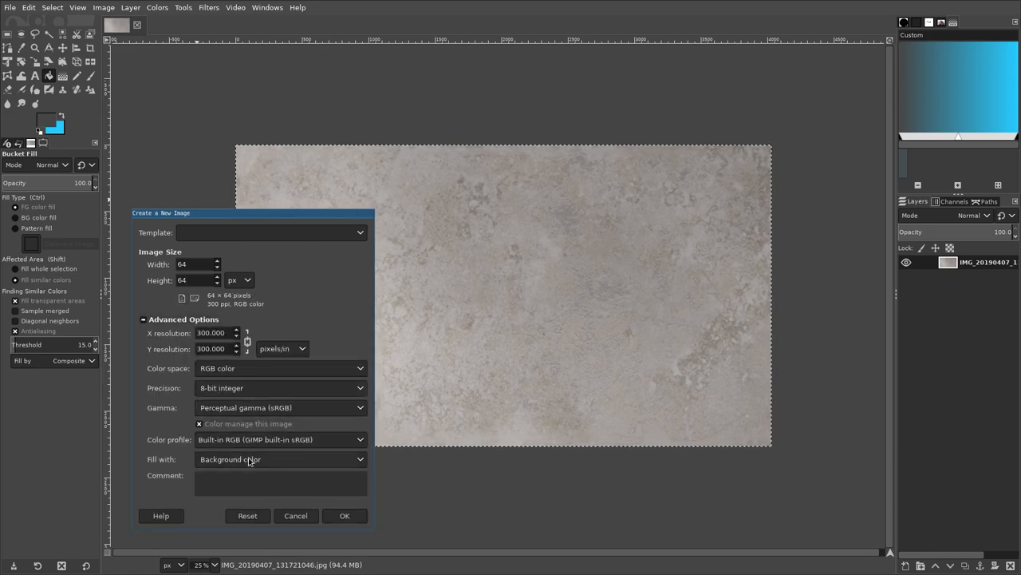
{"action": "left_click", "coordinate": [280, 460]}
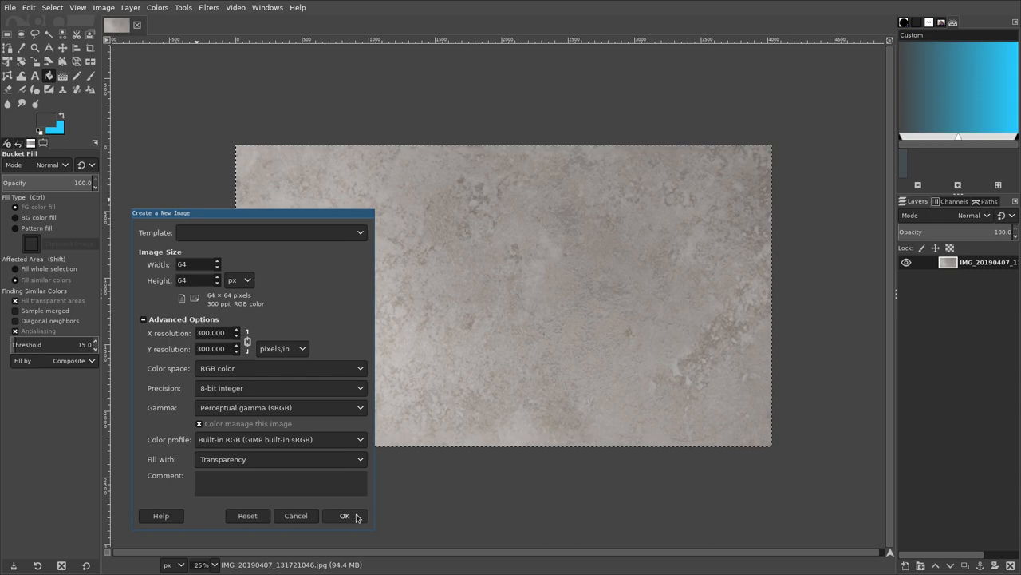
{"action": "left_click", "coordinate": [345, 514]}
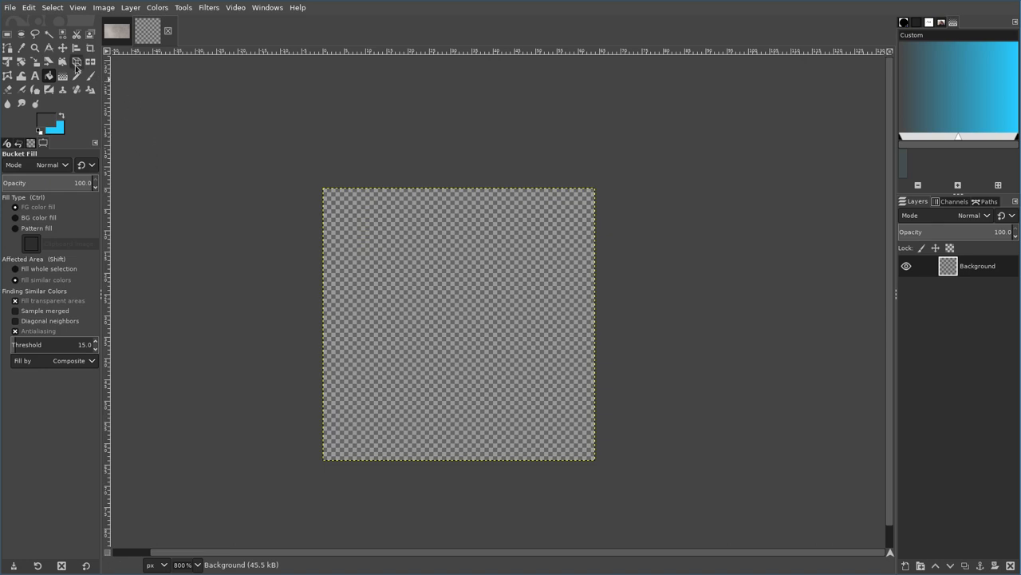
{"action": "mouse_move", "coordinate": [45, 94]}
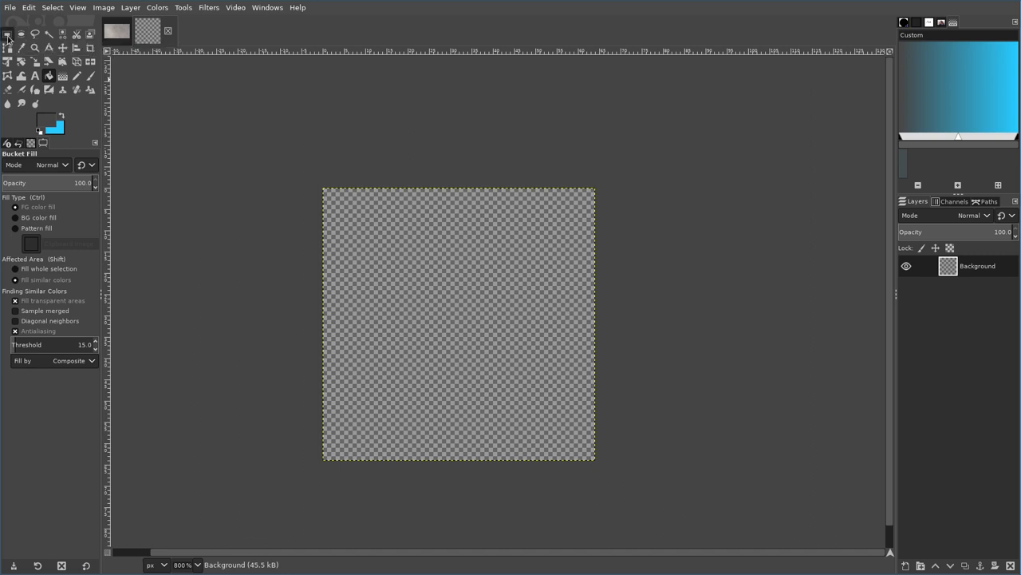
{"action": "left_click", "coordinate": [10, 34]}
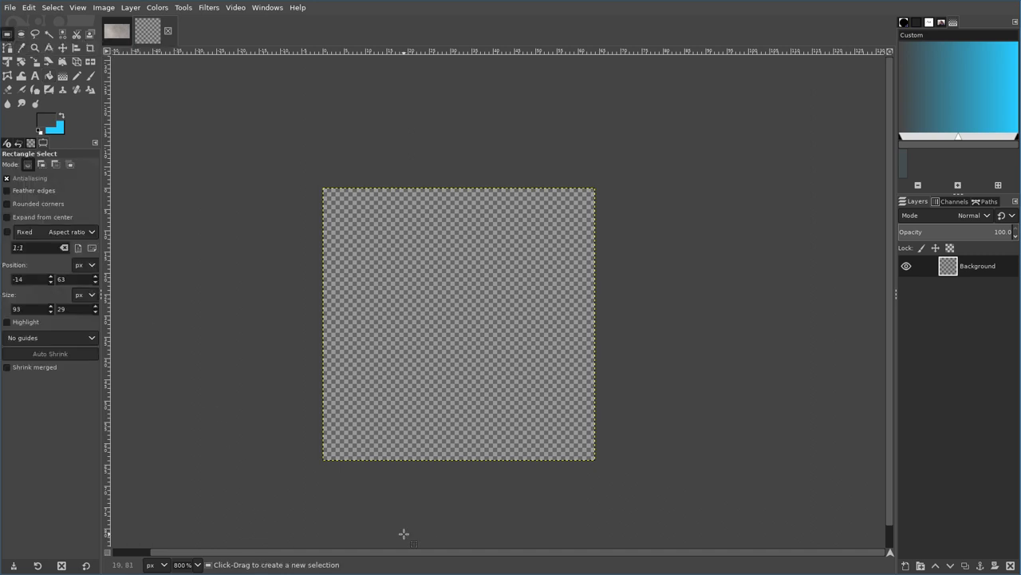
{"action": "left_click_drag", "start_coordinate": [591, 147], "coordinate": [600, 514]}
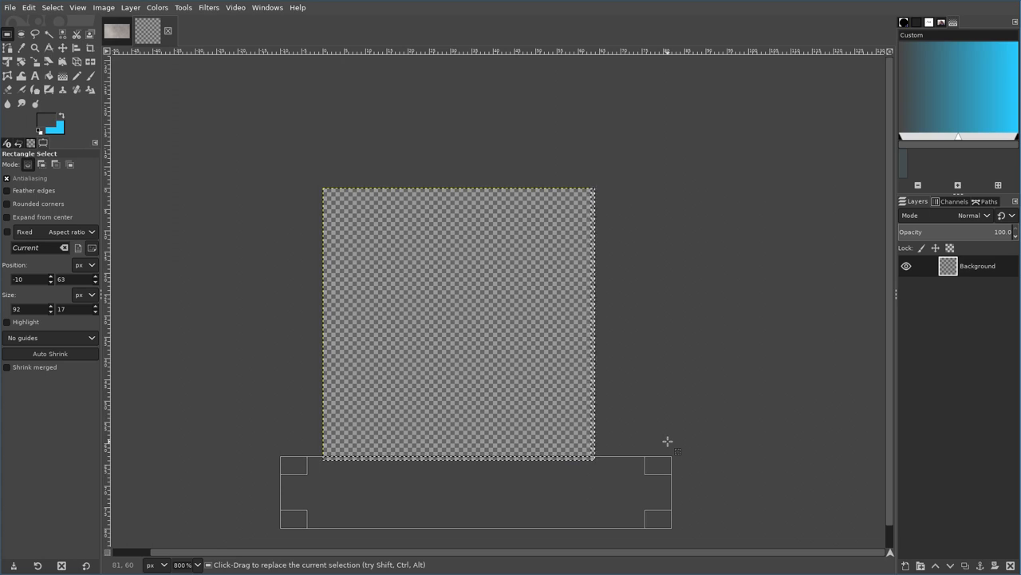
{"action": "mouse_move", "coordinate": [602, 421]}
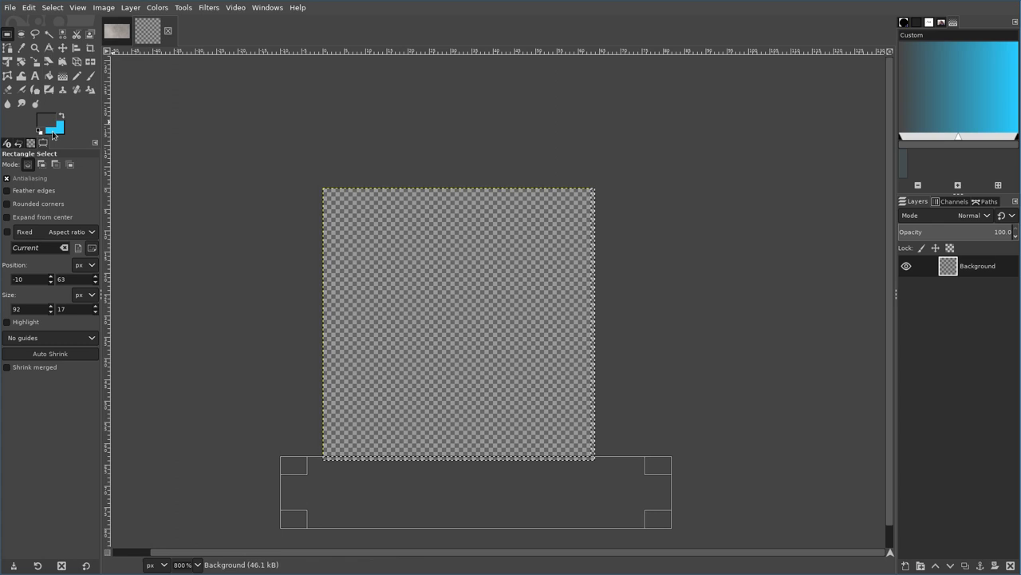
{"action": "mouse_move", "coordinate": [41, 126]}
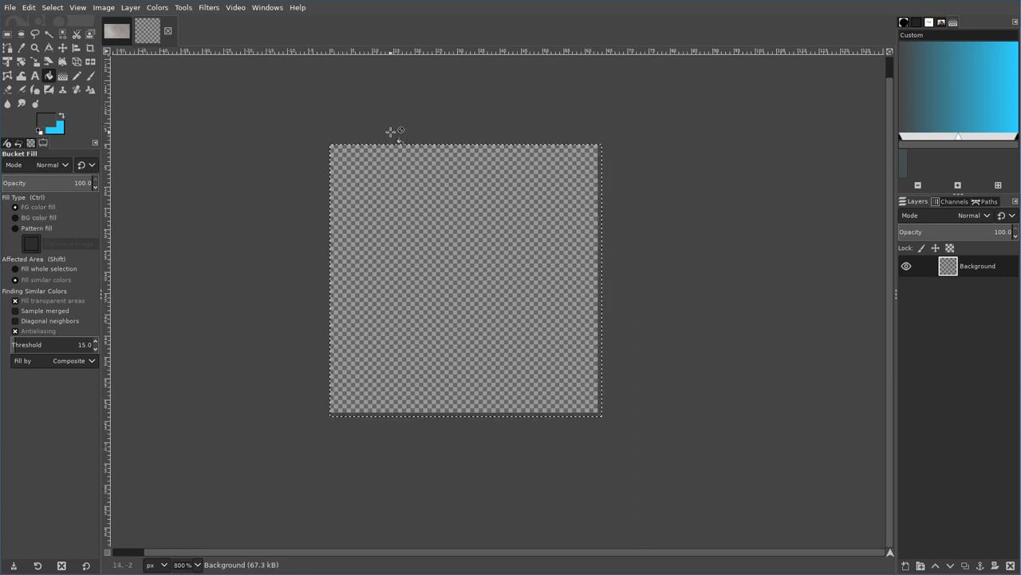
{"action": "mouse_move", "coordinate": [407, 129]}
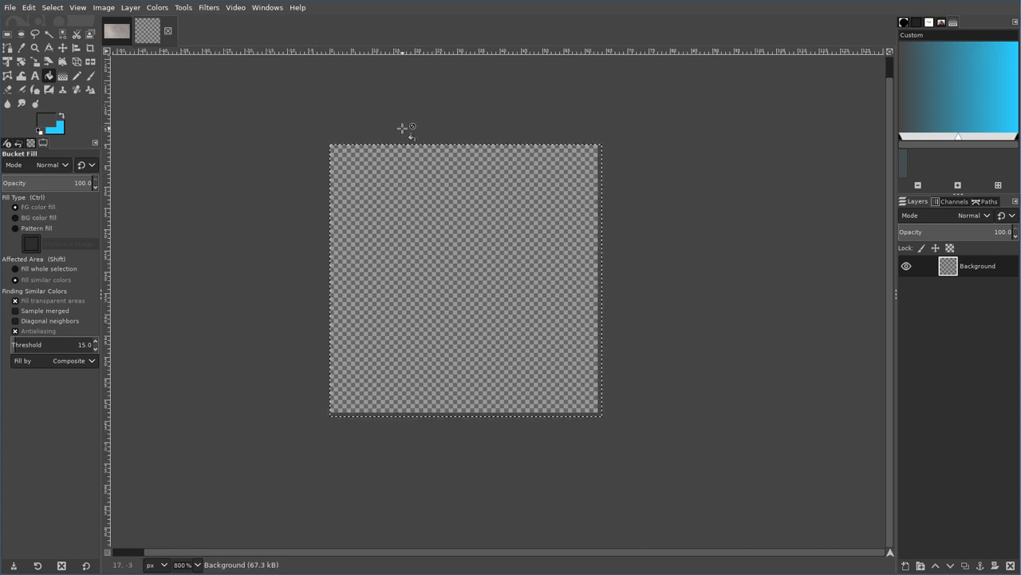
- Create another new image, 640 × 640 px, with a transparent background fill
{"action": "key", "text": "ctrl+c"}
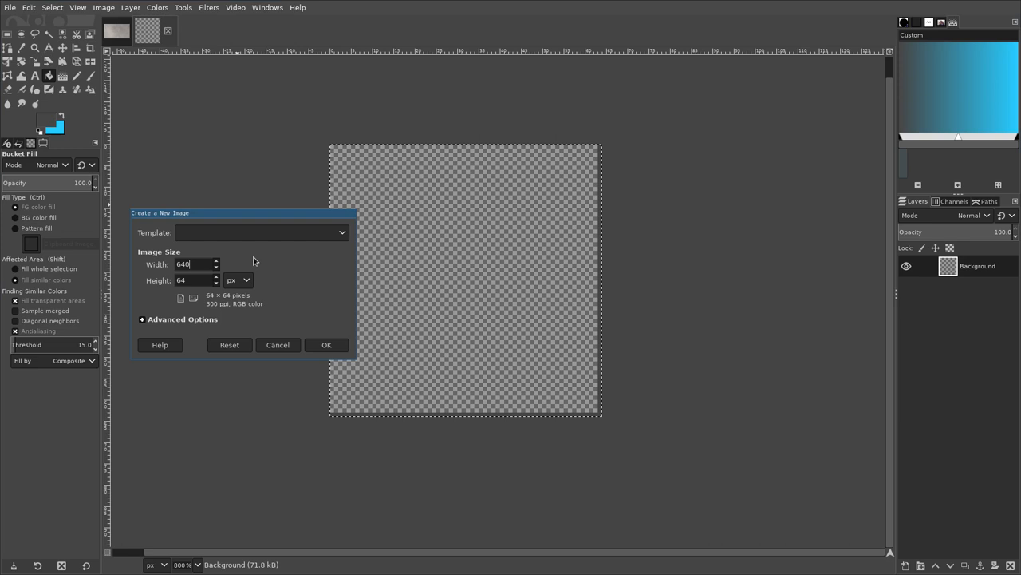
{"action": "type", "text": "640"}
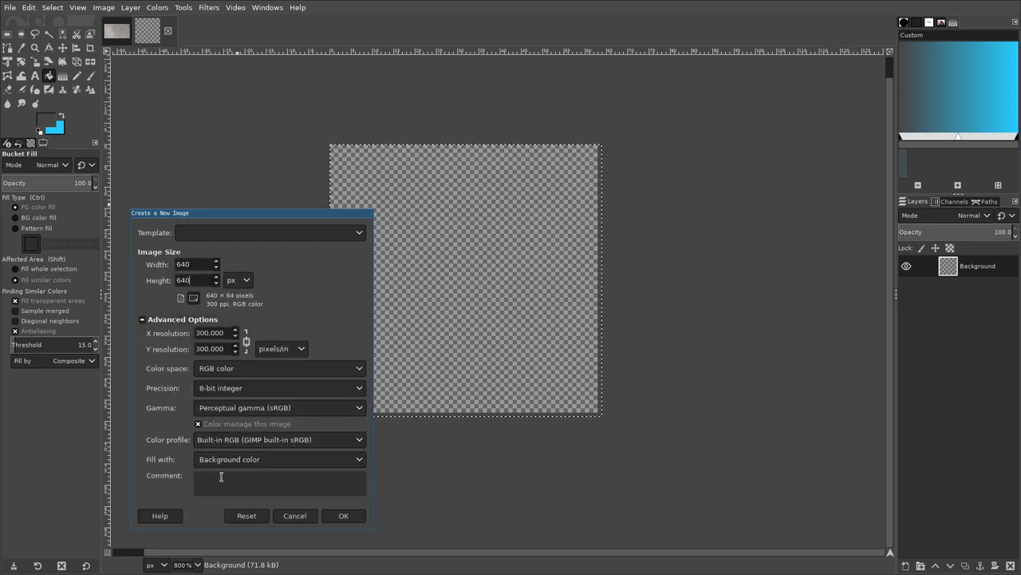
{"action": "left_click", "coordinate": [279, 460]}
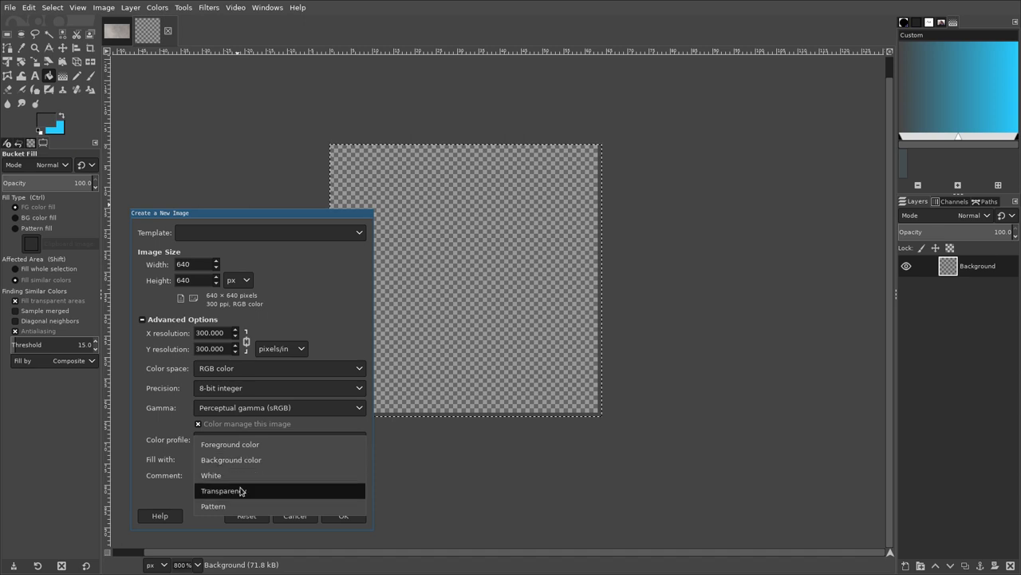
{"action": "left_click", "coordinate": [223, 490]}
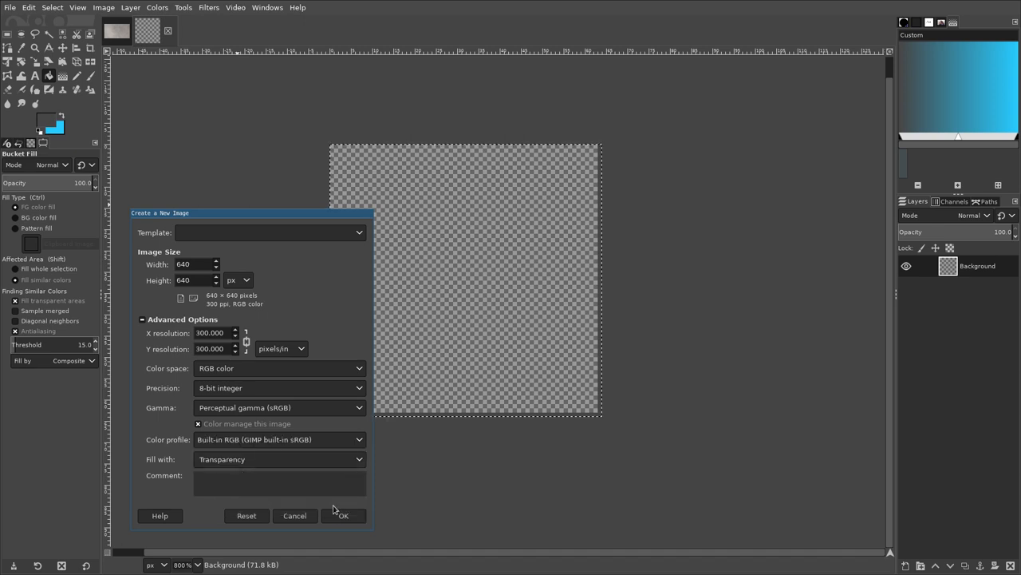
{"action": "left_click", "coordinate": [344, 514]}
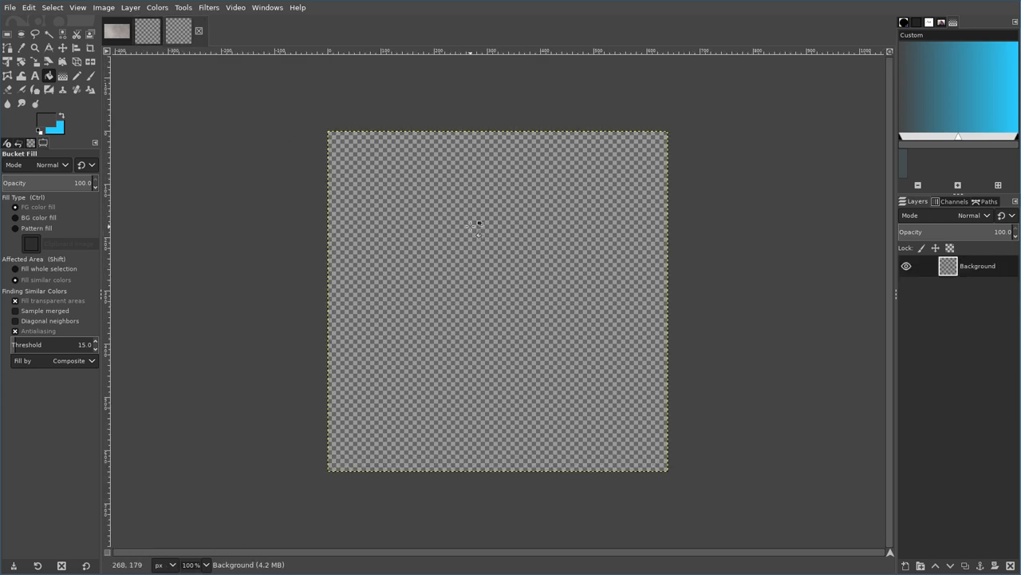
{"action": "mouse_move", "coordinate": [492, 239]}
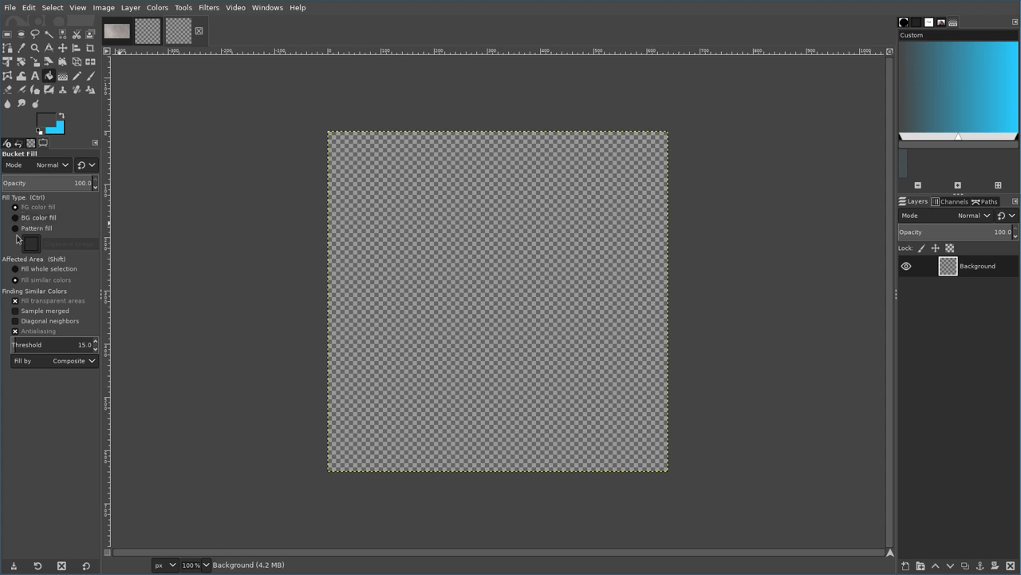
- Switch Bucket Fill to pattern fill and show the available patterns
{"action": "left_click", "coordinate": [31, 242]}
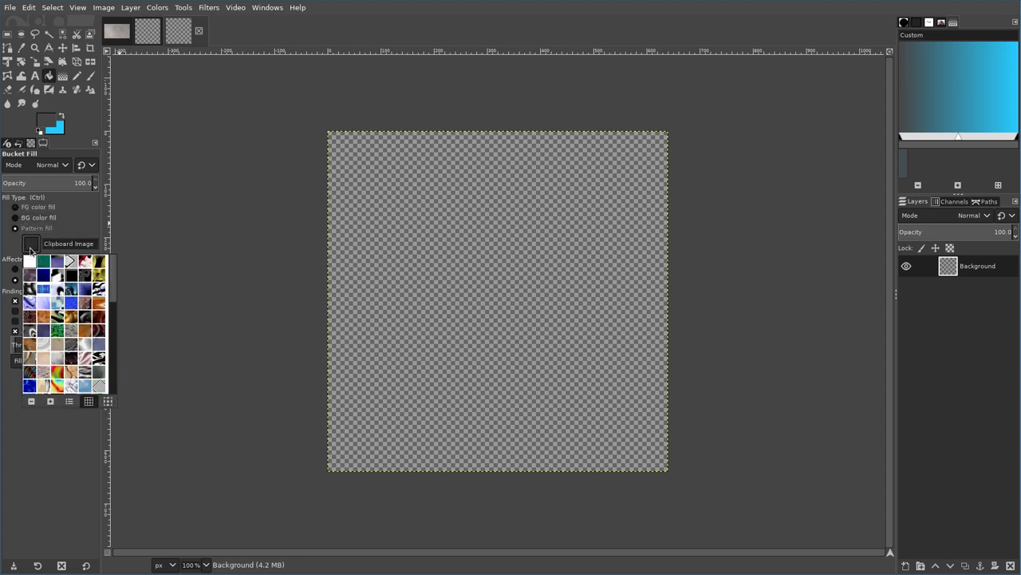
{"action": "mouse_move", "coordinate": [79, 237]}
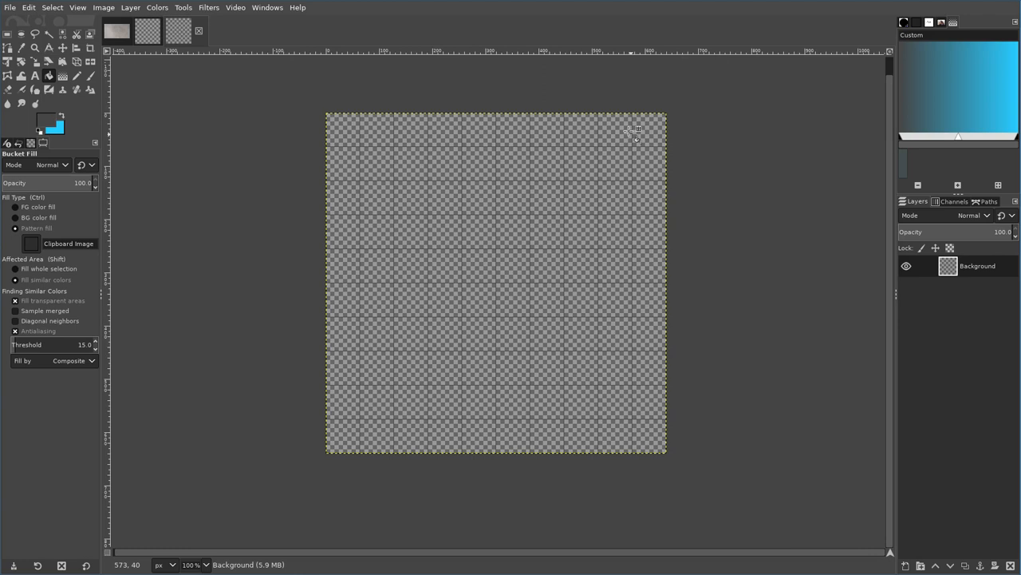
{"action": "mouse_move", "coordinate": [399, 157]}
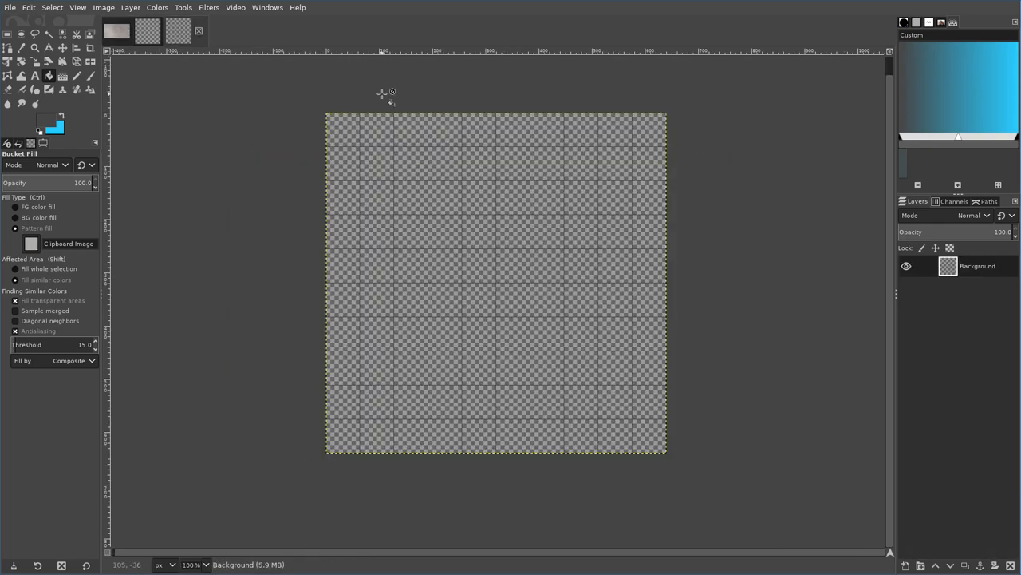
- Paste the stone photo as a floating layer and scale it down to about a third
{"action": "key", "text": "ctrl+v"}
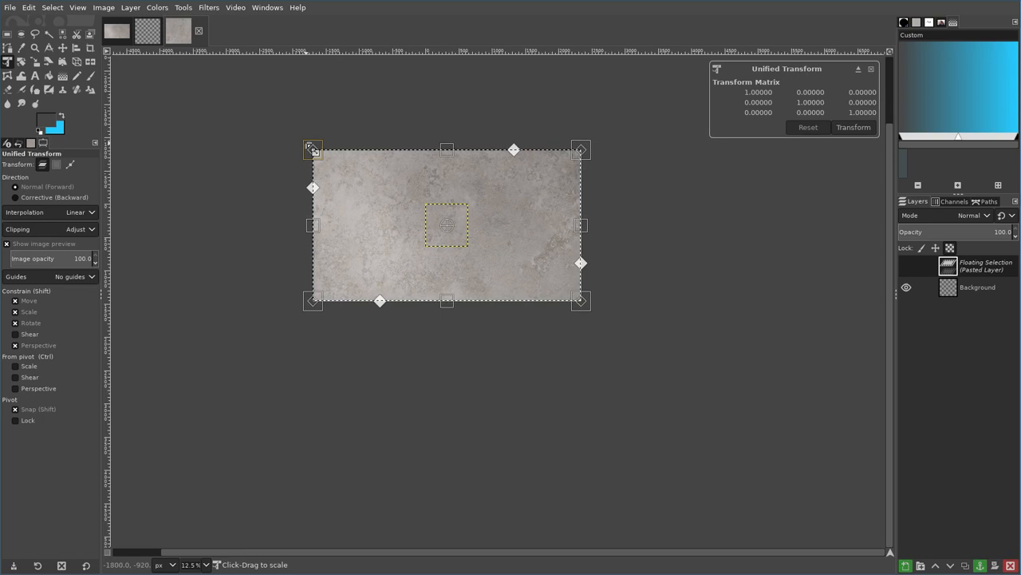
{"action": "left_click_drag", "start_coordinate": [313, 150], "coordinate": [399, 199]}
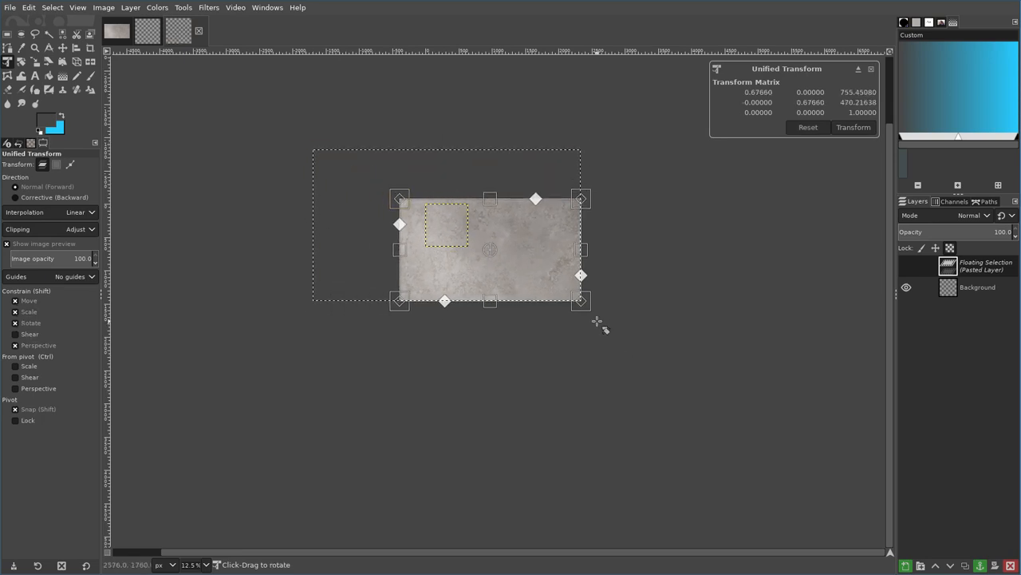
{"action": "left_click_drag", "start_coordinate": [581, 302], "coordinate": [498, 256]}
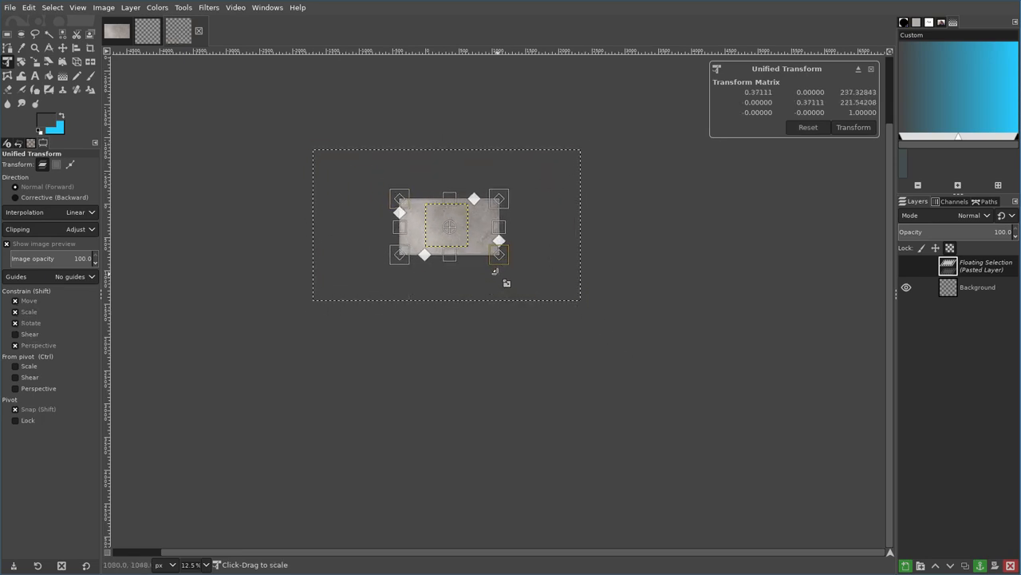
{"action": "left_click_drag", "start_coordinate": [498, 256], "coordinate": [487, 242]}
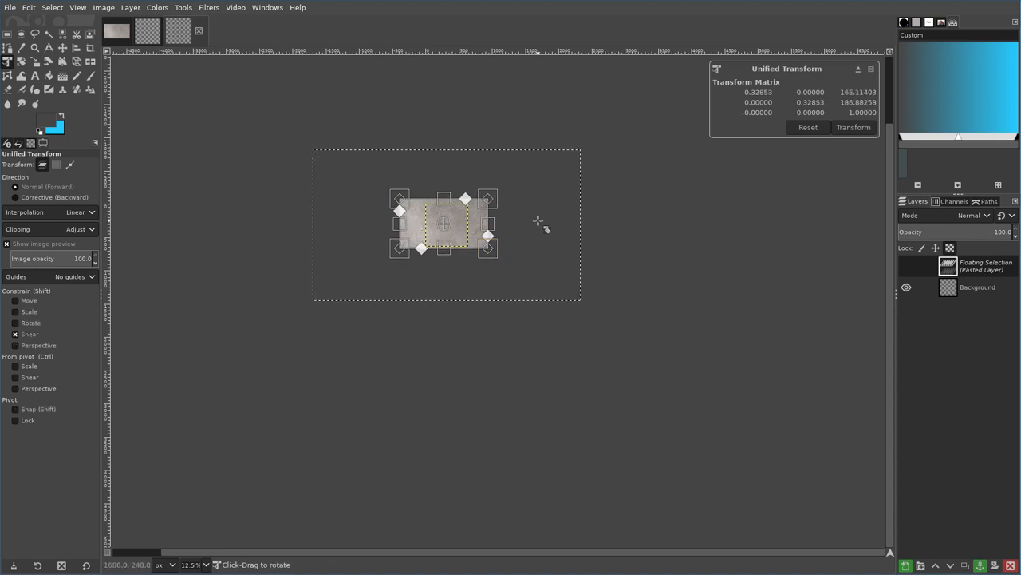
{"action": "left_click", "coordinate": [852, 128]}
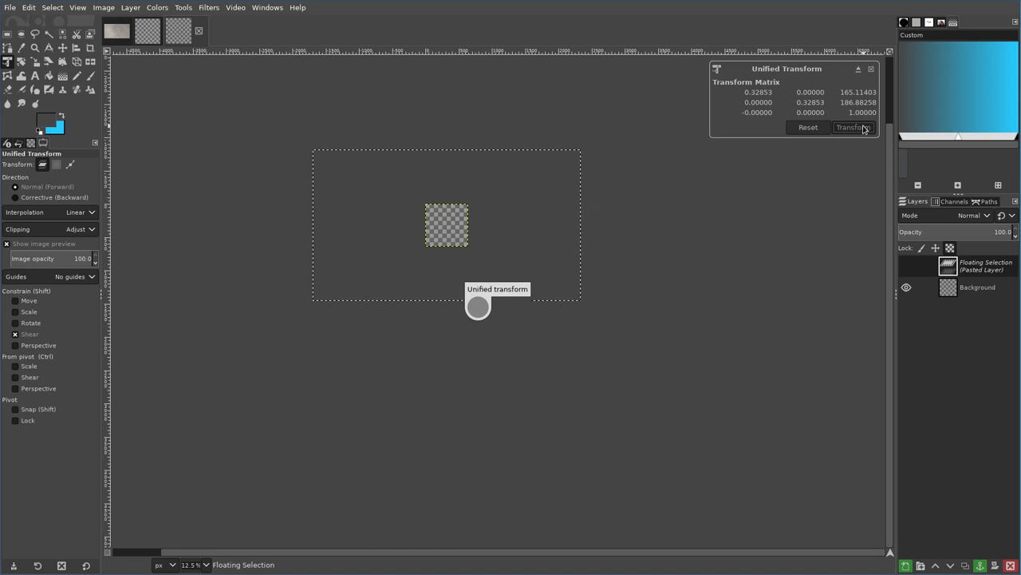
{"action": "left_click", "coordinate": [853, 128]}
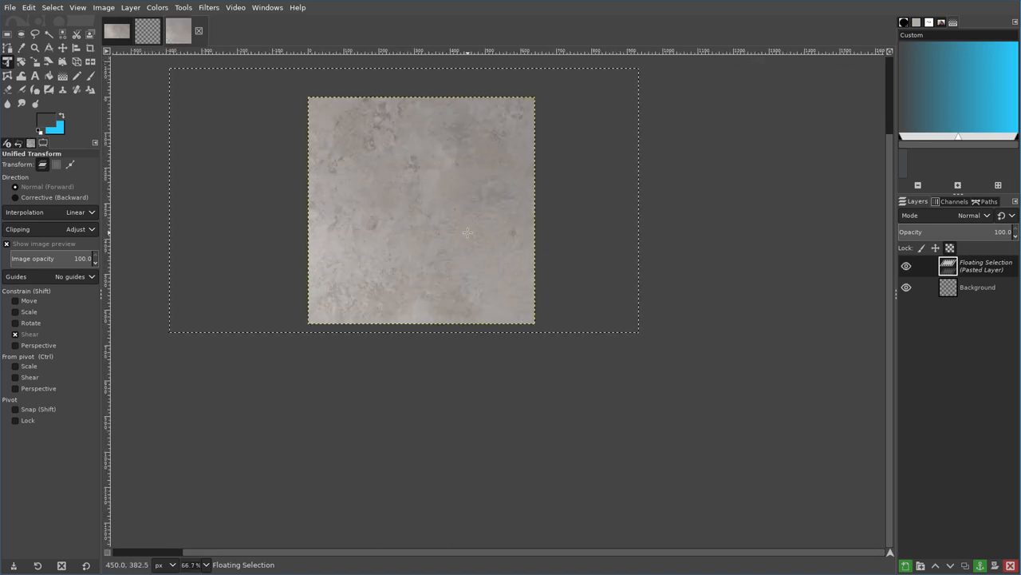
{"action": "mouse_move", "coordinate": [621, 185]}
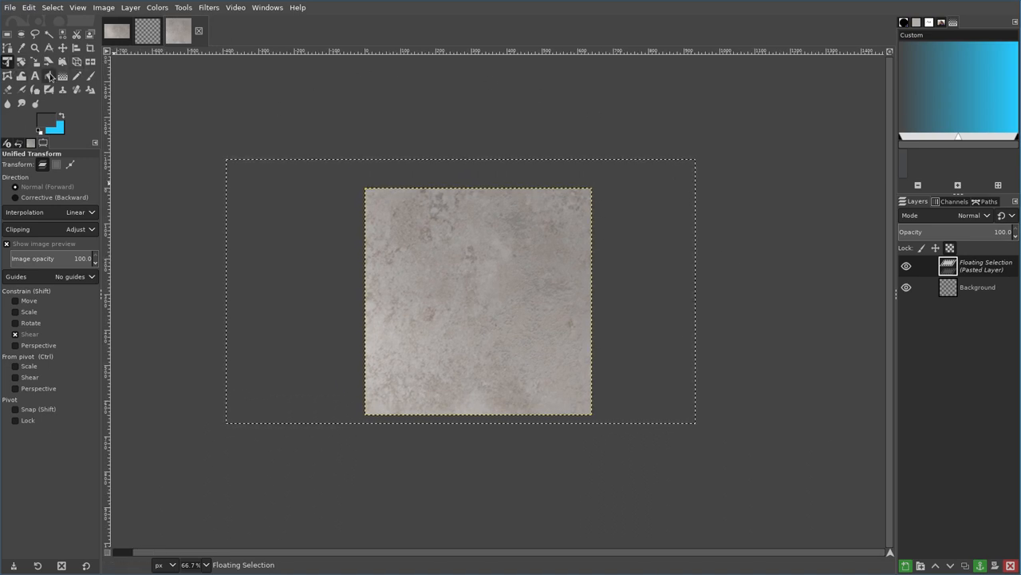
{"action": "mouse_move", "coordinate": [23, 91]}
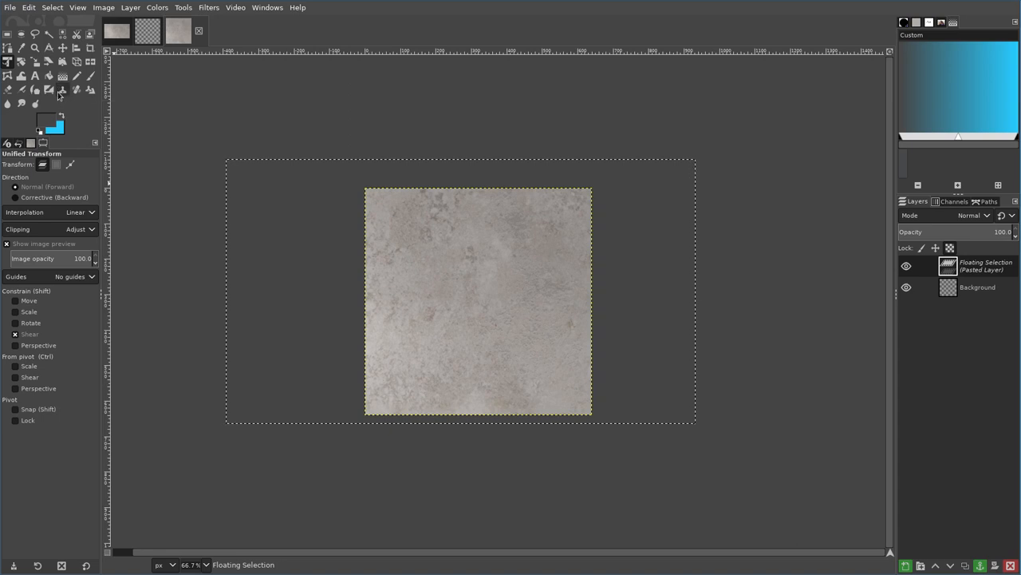
{"action": "mouse_move", "coordinate": [49, 90]}
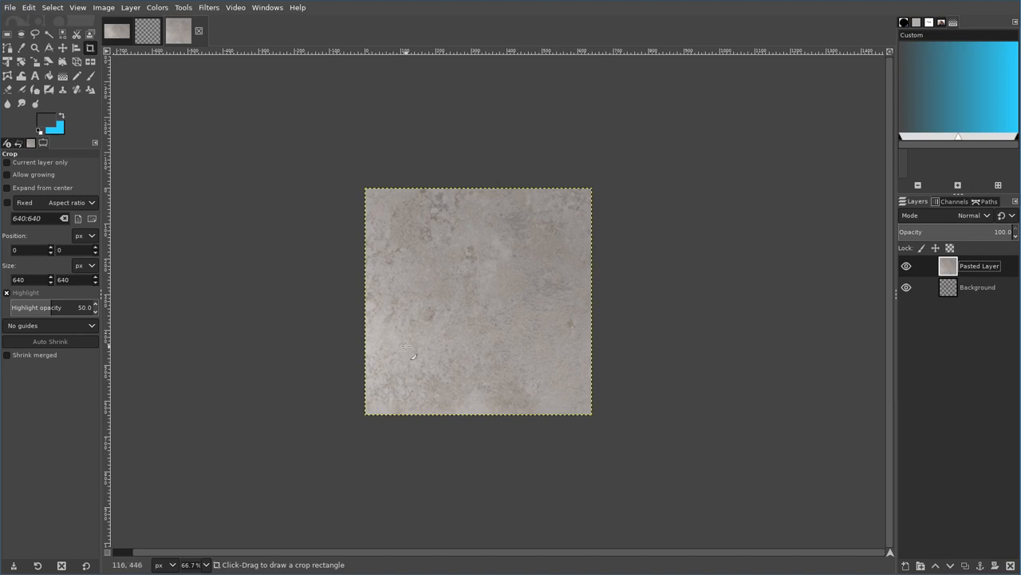
{"action": "mouse_move", "coordinate": [386, 301]}
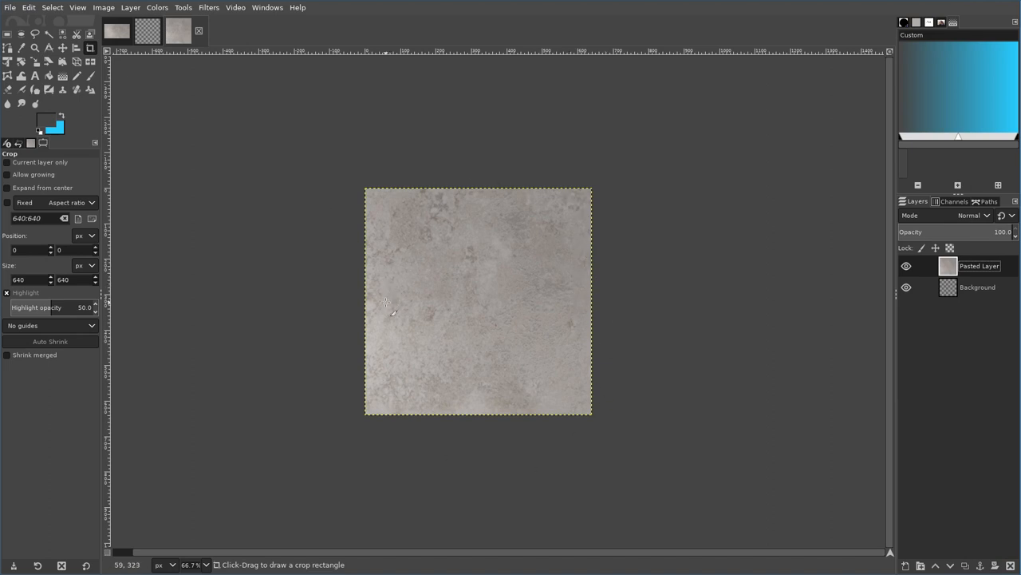
{"action": "mouse_move", "coordinate": [597, 243]}
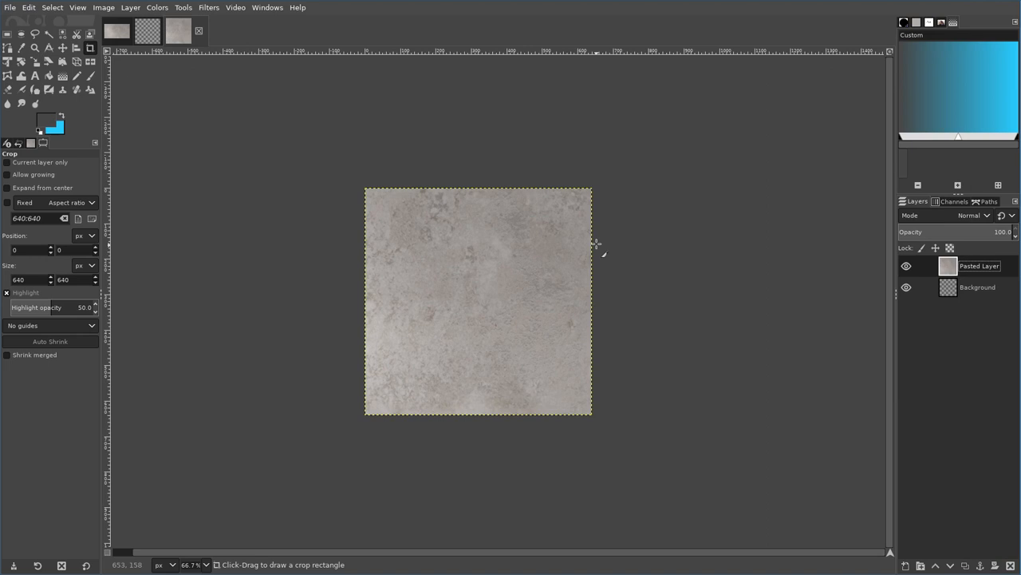
{"action": "mouse_move", "coordinate": [545, 290]}
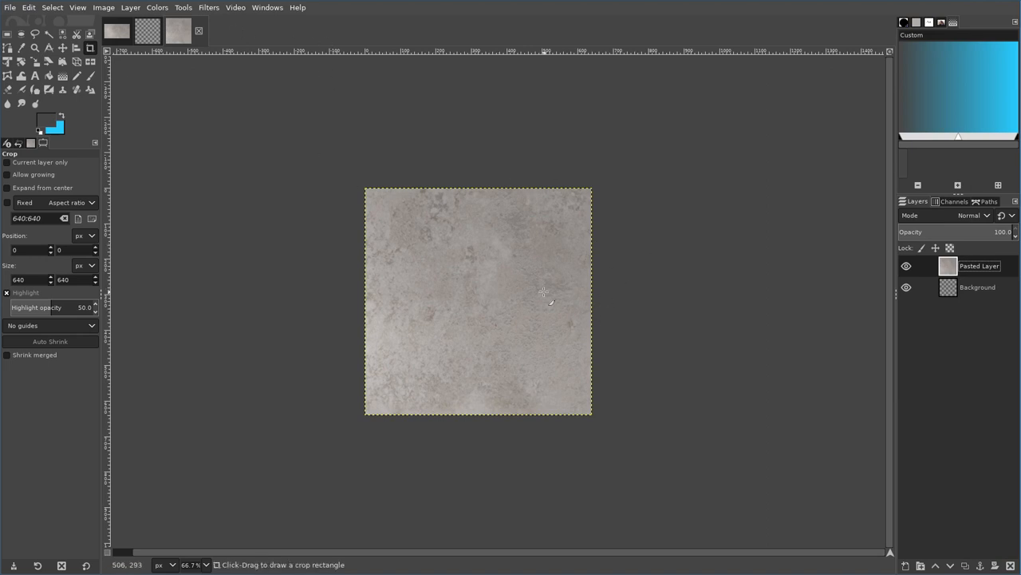
- Apply Filters > Map > Tile Seamless to the stone texture layer
{"action": "left_click", "coordinate": [208, 6]}
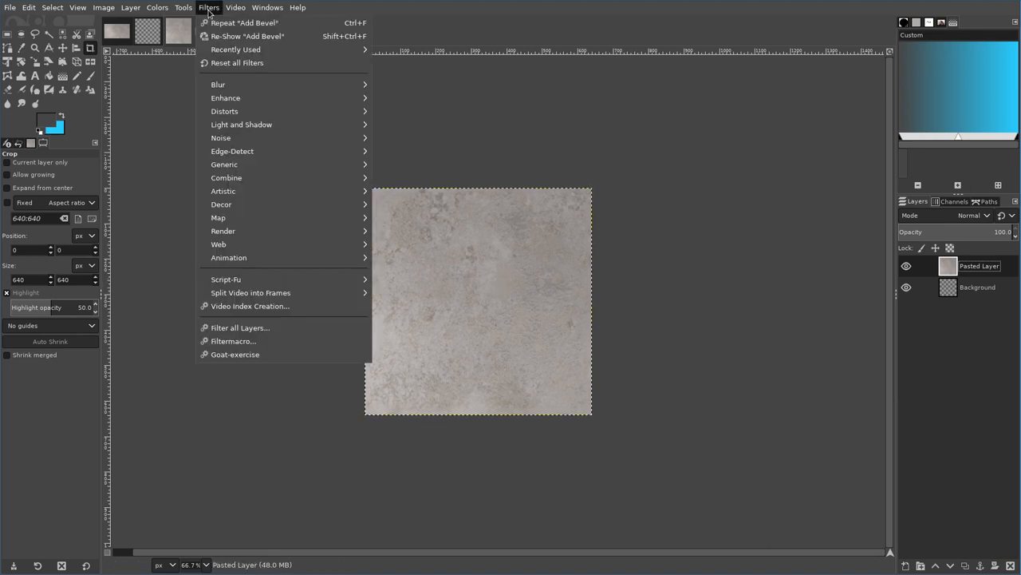
{"action": "mouse_move", "coordinate": [217, 217]}
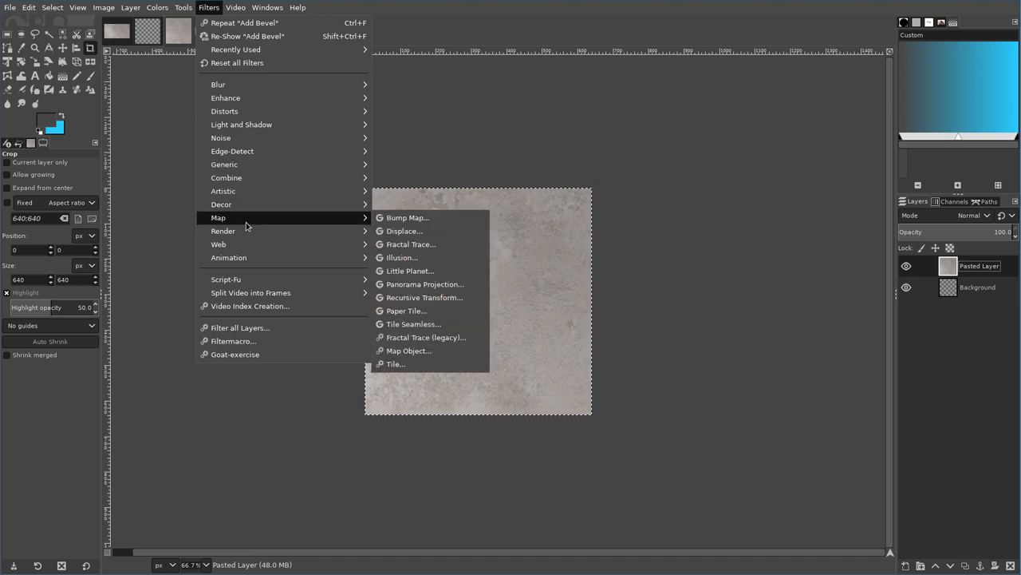
{"action": "mouse_move", "coordinate": [413, 323]}
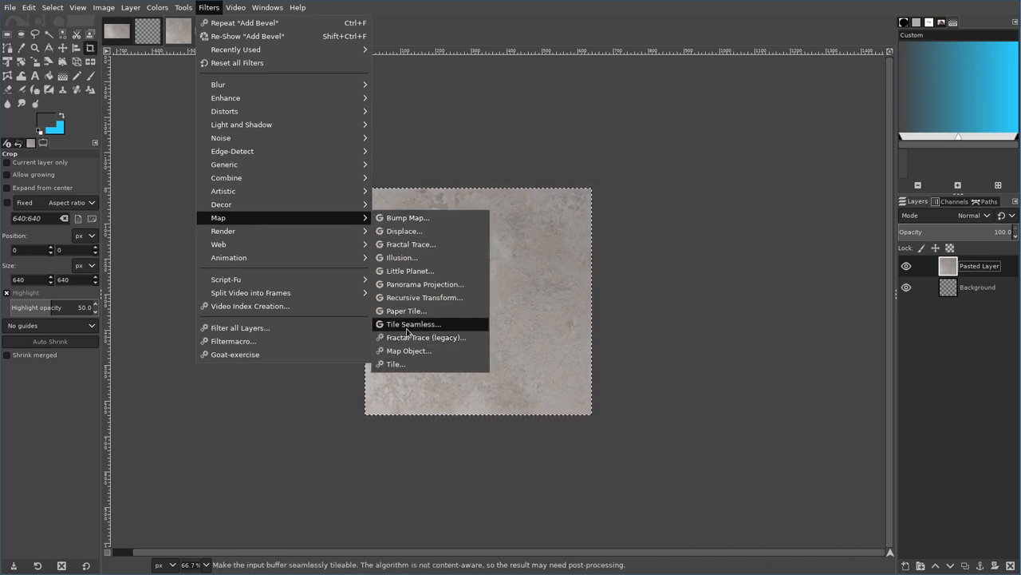
{"action": "left_click", "coordinate": [414, 324]}
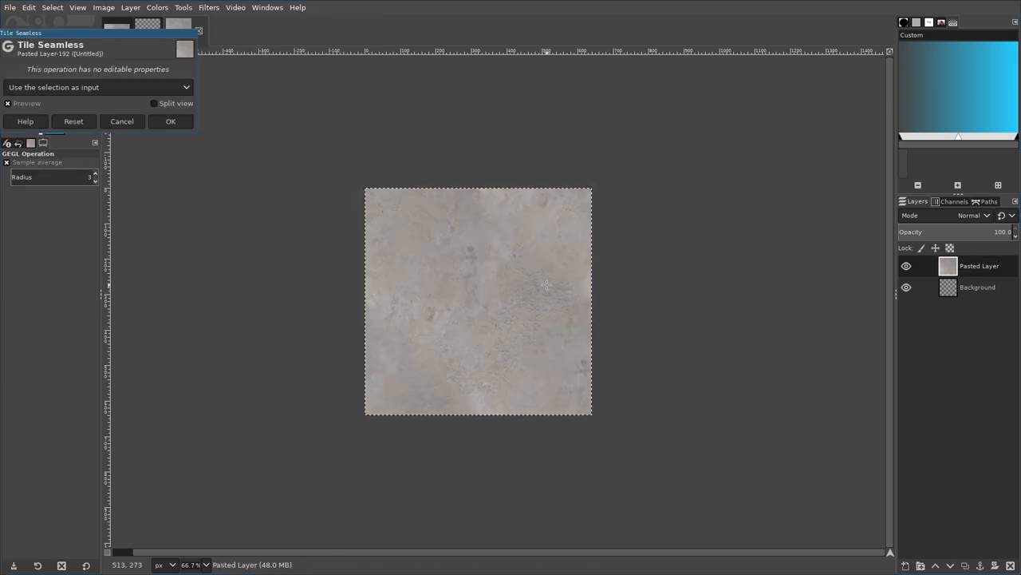
{"action": "left_click", "coordinate": [169, 122]}
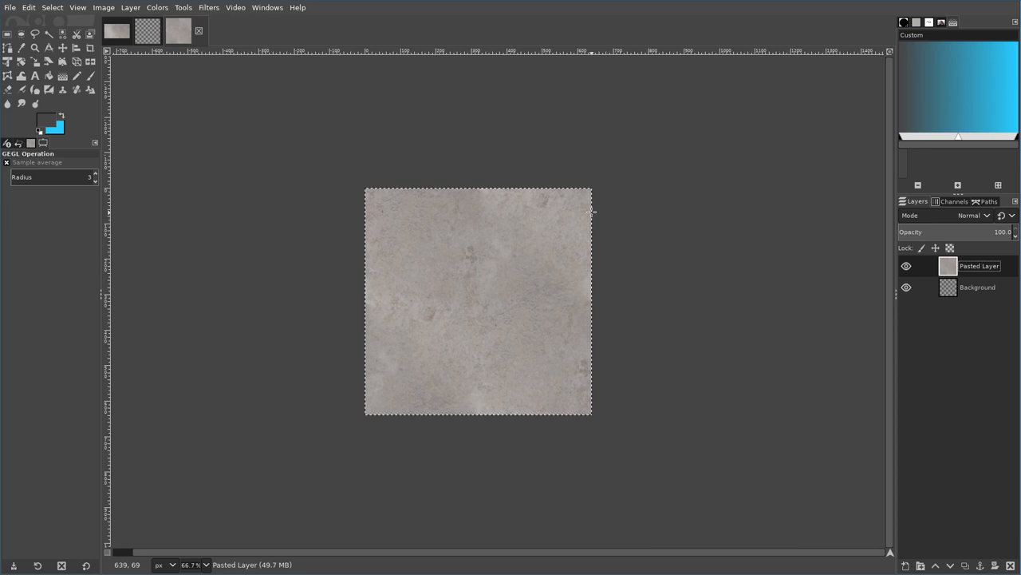
{"action": "mouse_move", "coordinate": [587, 517]}
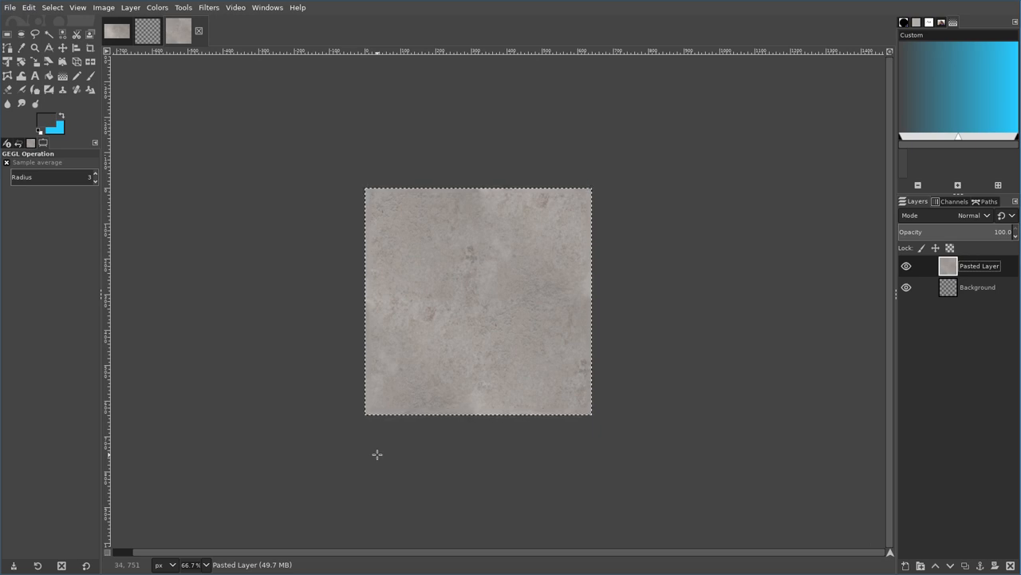
{"action": "mouse_move", "coordinate": [552, 277]}
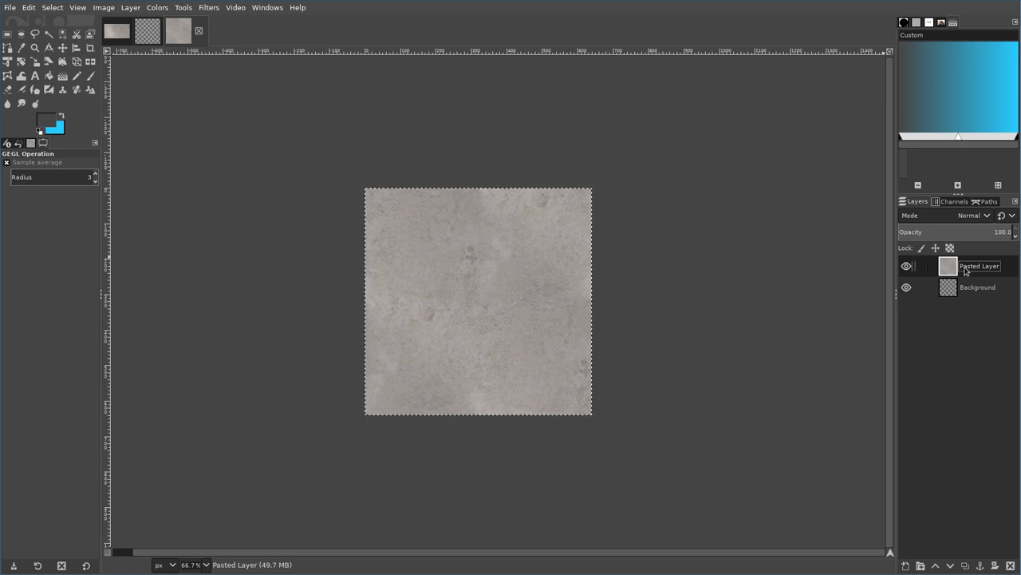
- Rename the bottom layer to 'grout'
{"action": "left_click", "coordinate": [977, 287]}
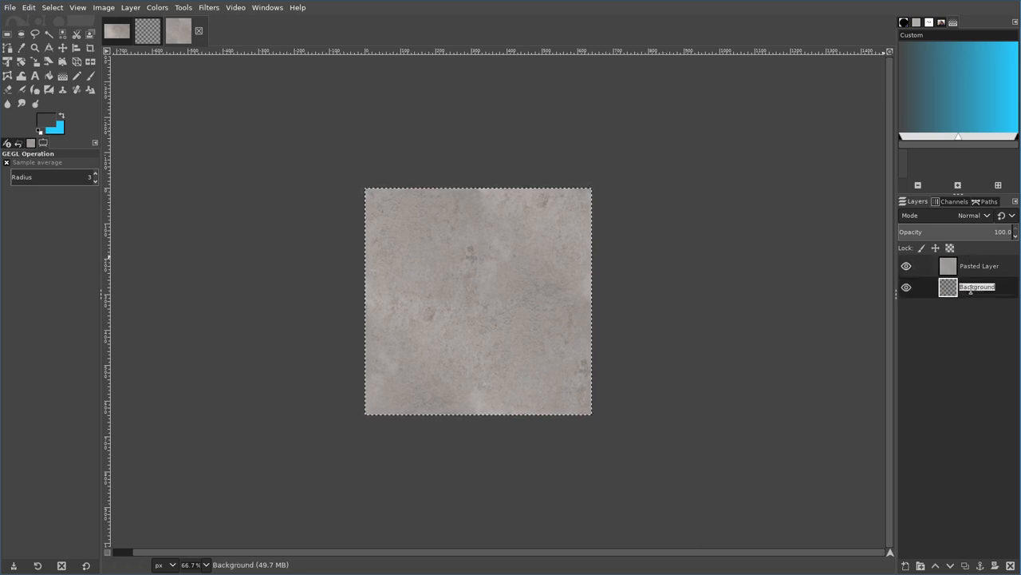
{"action": "type", "text": "grout"}
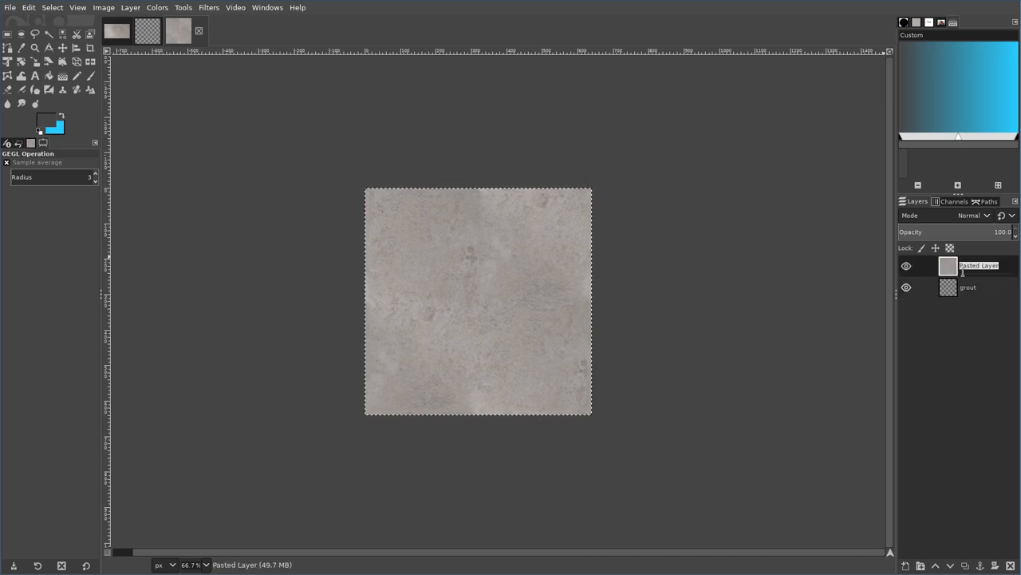
- Rename the pasted layer to 'texture_1' and make the grout layer active
{"action": "type", "text": "texture_1"}
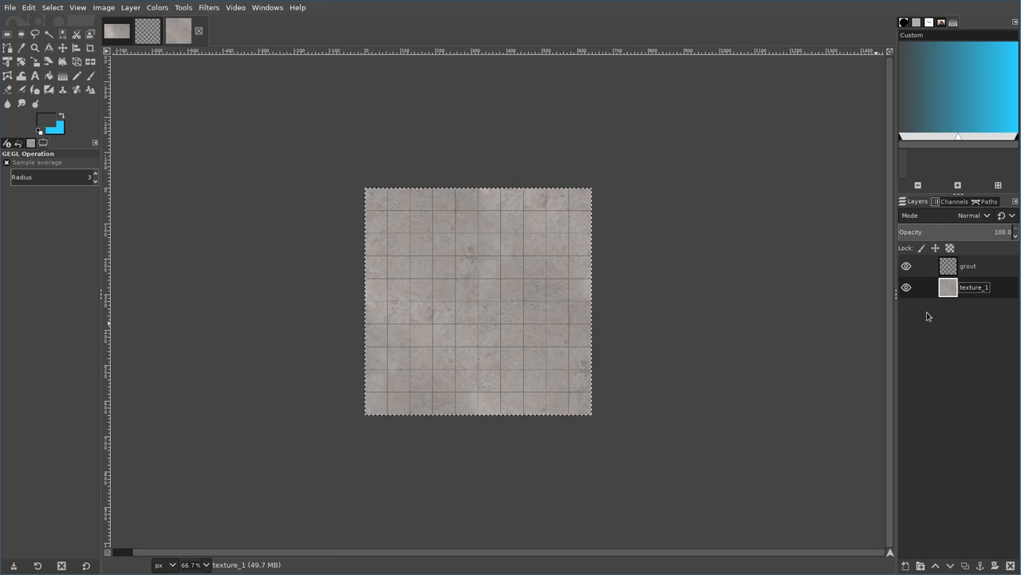
{"action": "mouse_move", "coordinate": [945, 312]}
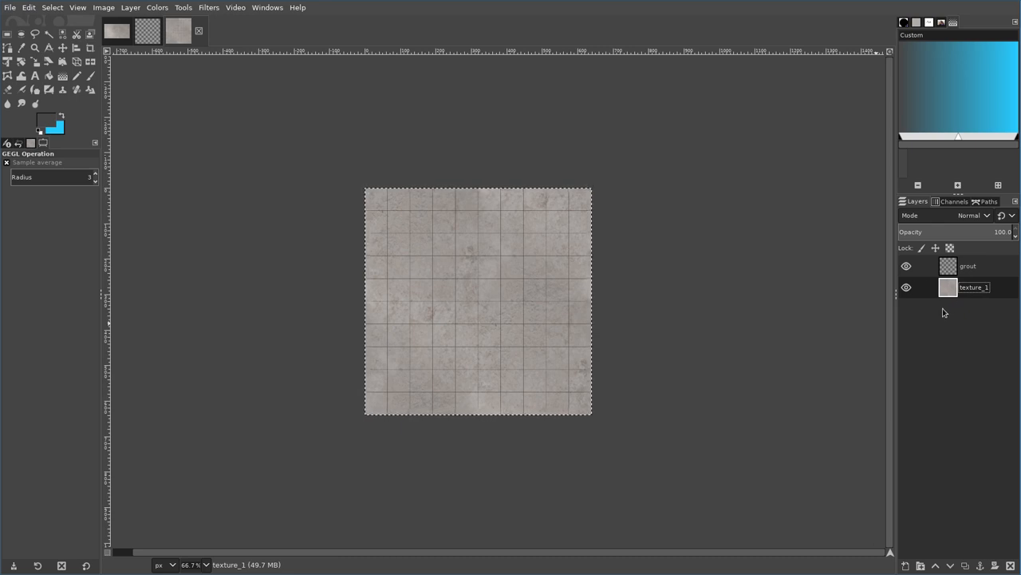
{"action": "left_click", "coordinate": [967, 265]}
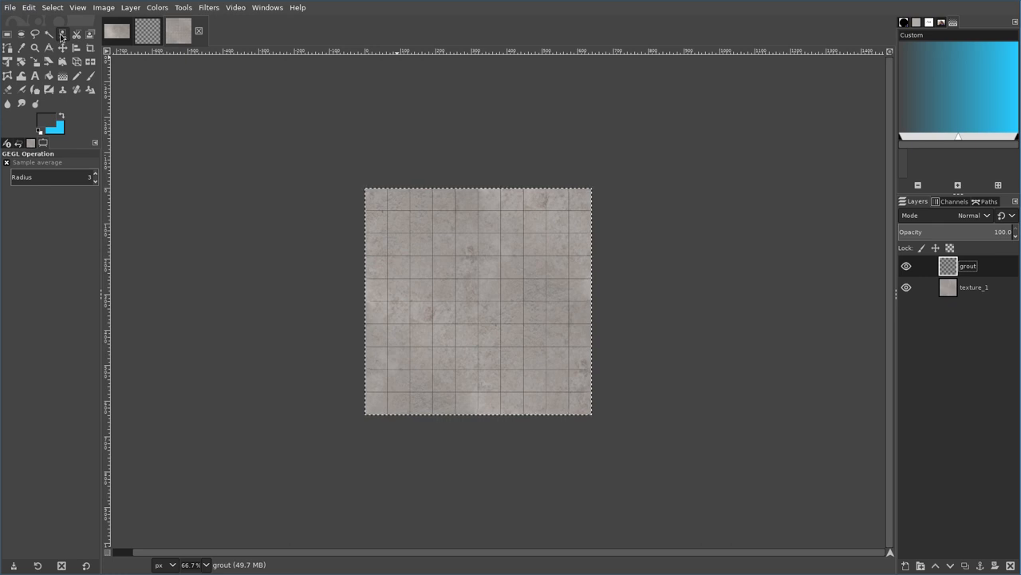
{"action": "left_click", "coordinate": [62, 35]}
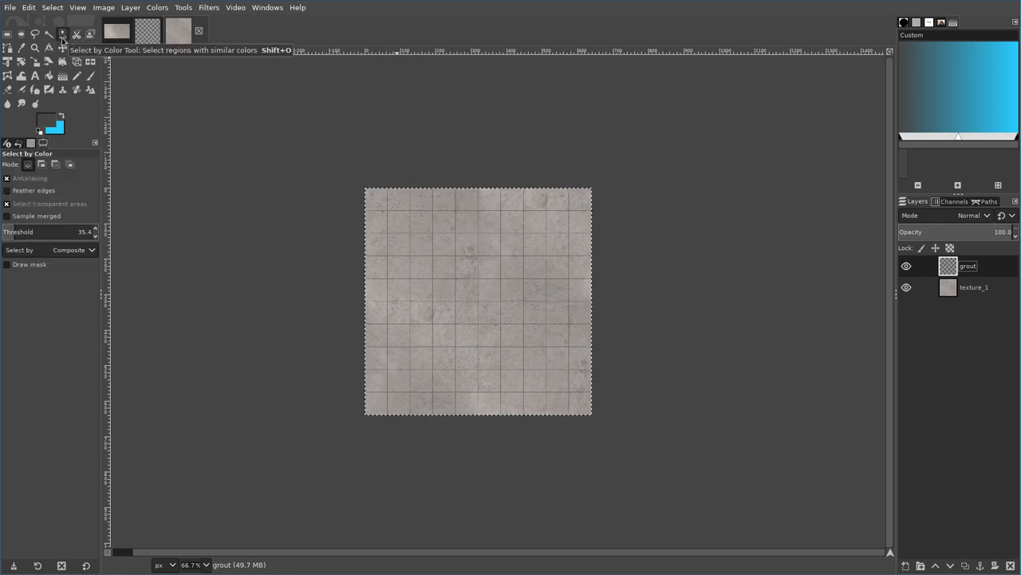
- Select every tile square of the grout grid with Fuzzy Select and Select by Color
{"action": "left_click", "coordinate": [47, 35]}
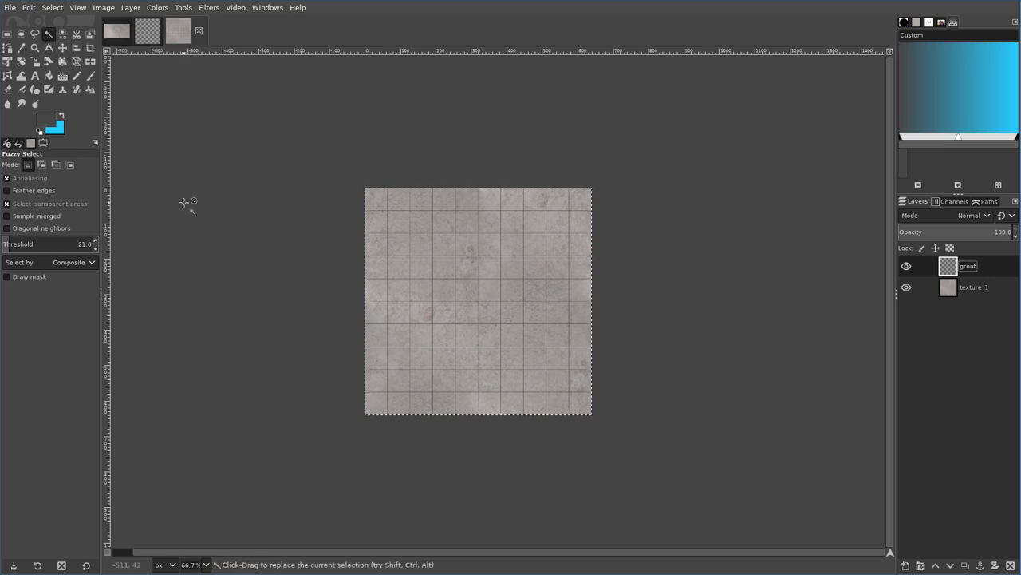
{"action": "mouse_move", "coordinate": [456, 243]}
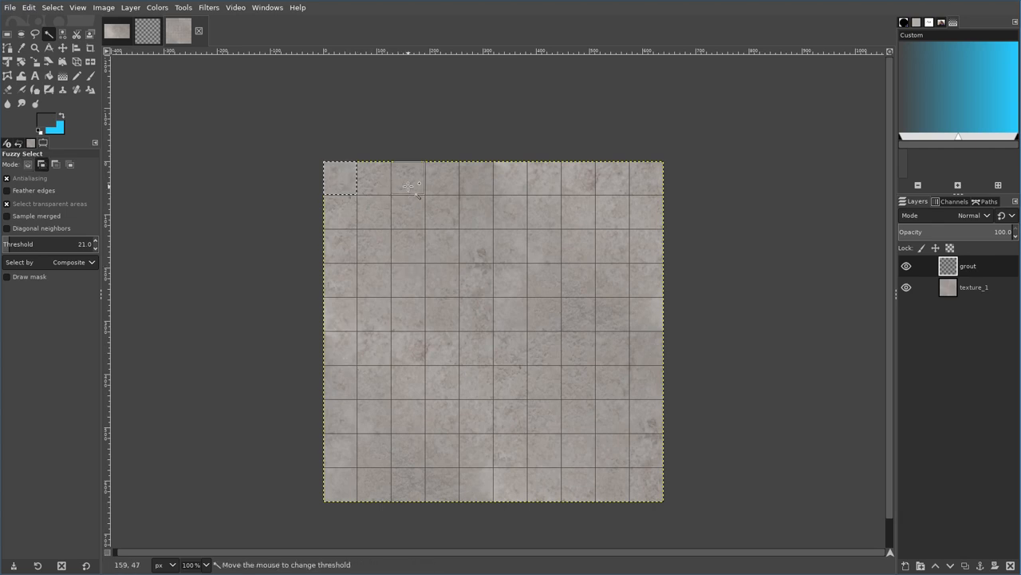
{"action": "left_click", "coordinate": [651, 188]}
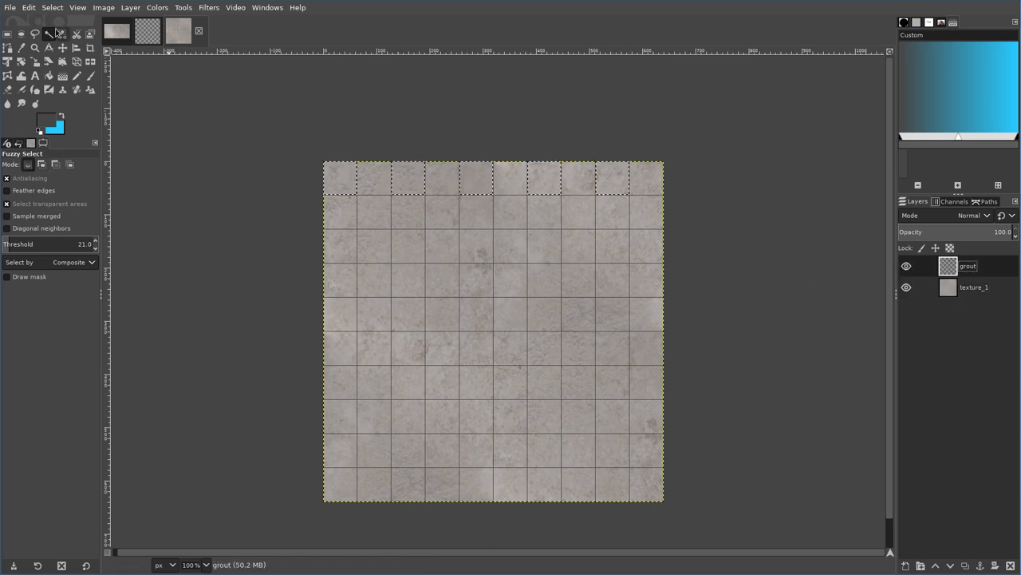
{"action": "left_click", "coordinate": [60, 32]}
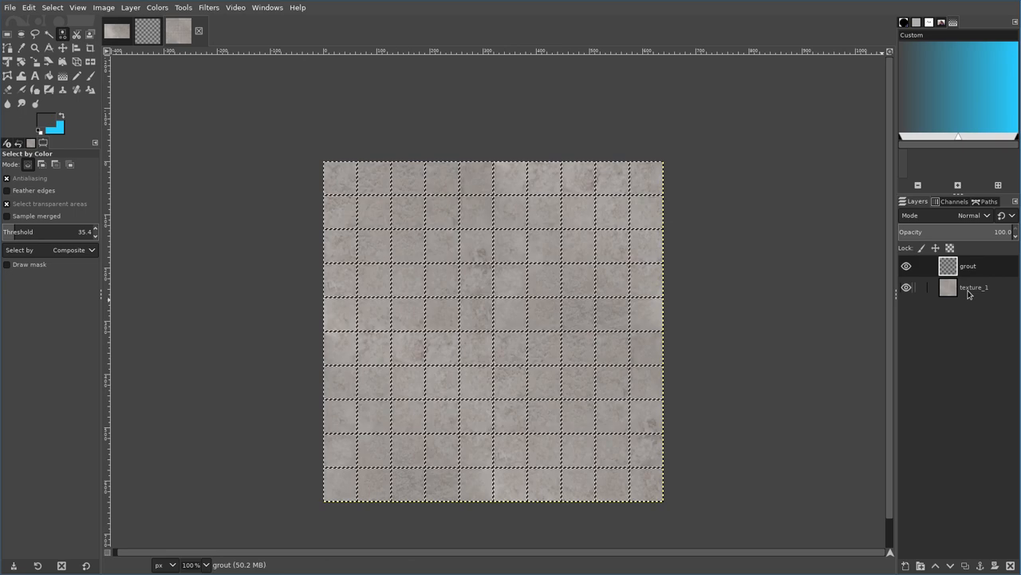
- Apply Filters > Decor > Add Bevel to the texture_1 layer along the tile edges
{"action": "left_click", "coordinate": [973, 287]}
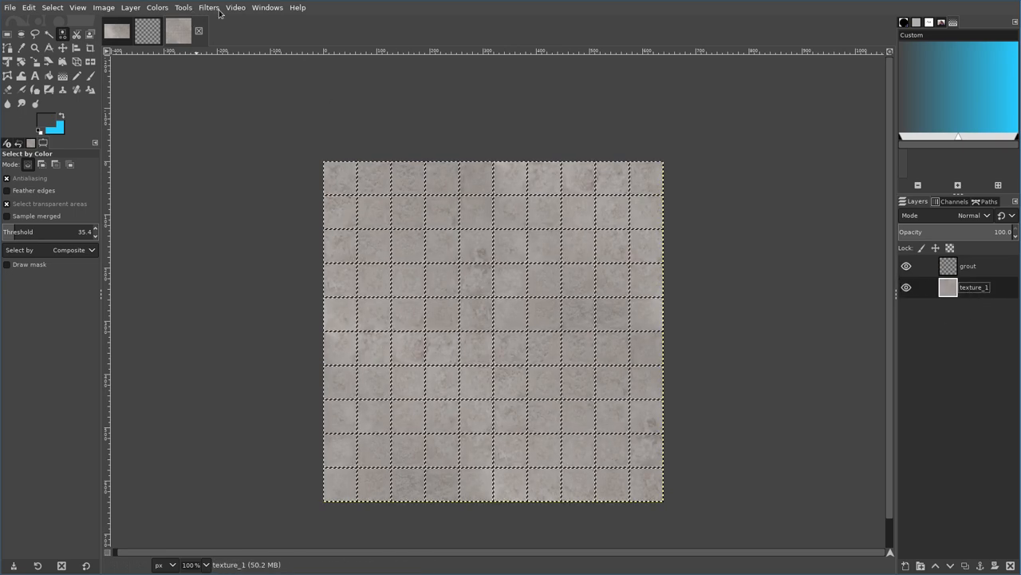
{"action": "left_click", "coordinate": [208, 6]}
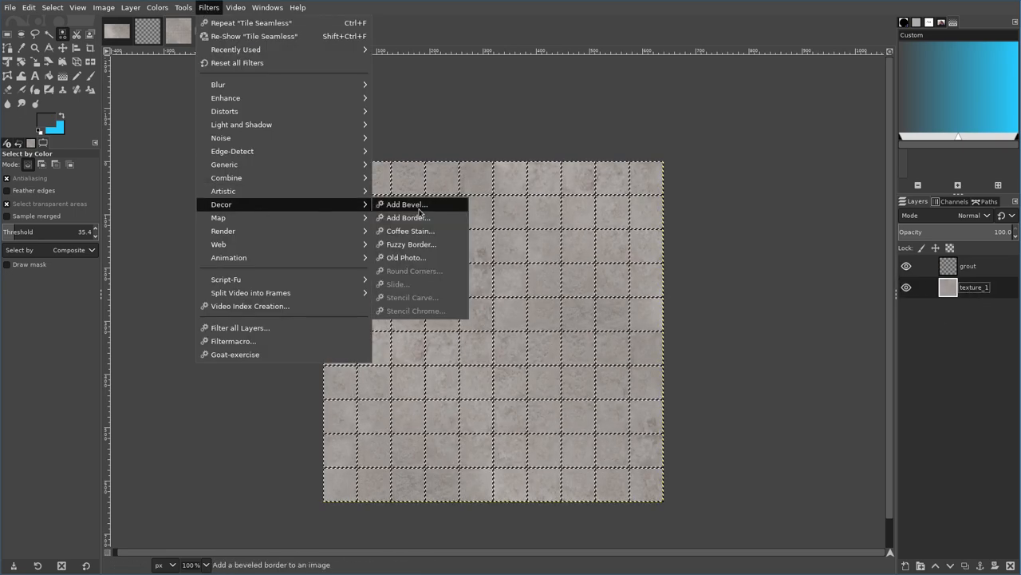
{"action": "left_click", "coordinate": [407, 204]}
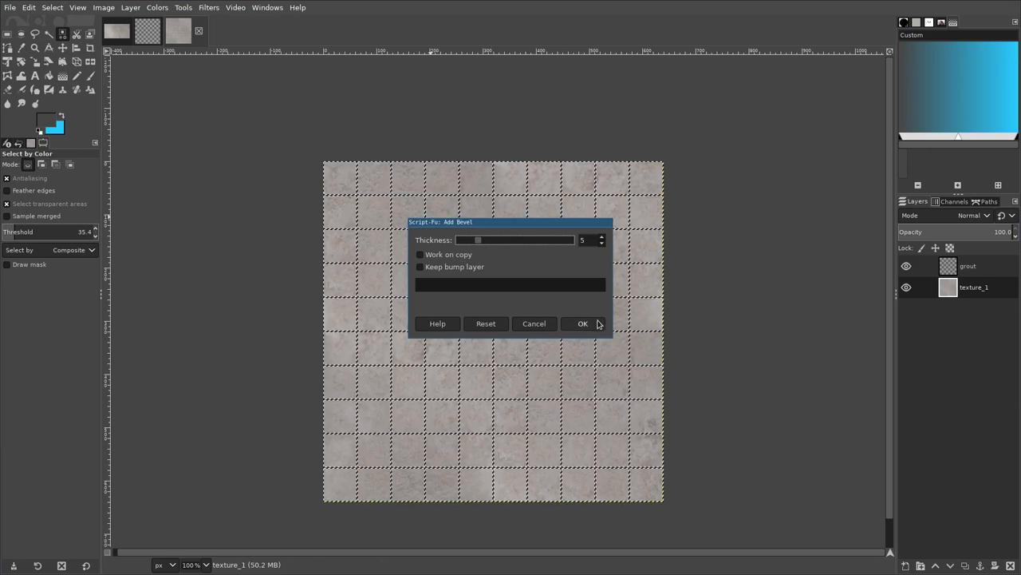
{"action": "left_click", "coordinate": [583, 322]}
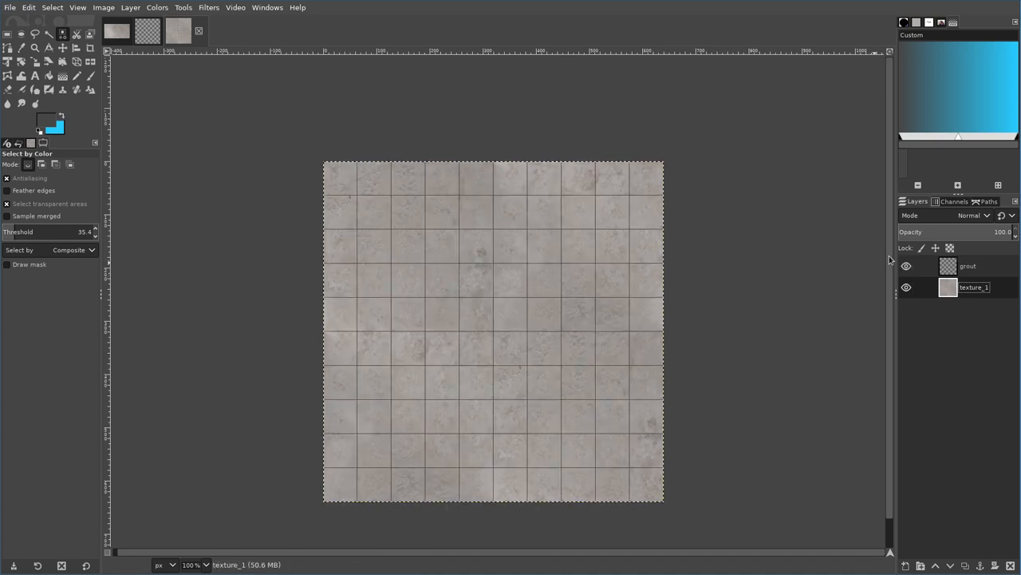
- On the grout layer, Fuzzy-select alternating tiles into a checkerboard selection
{"action": "left_click", "coordinate": [906, 265]}
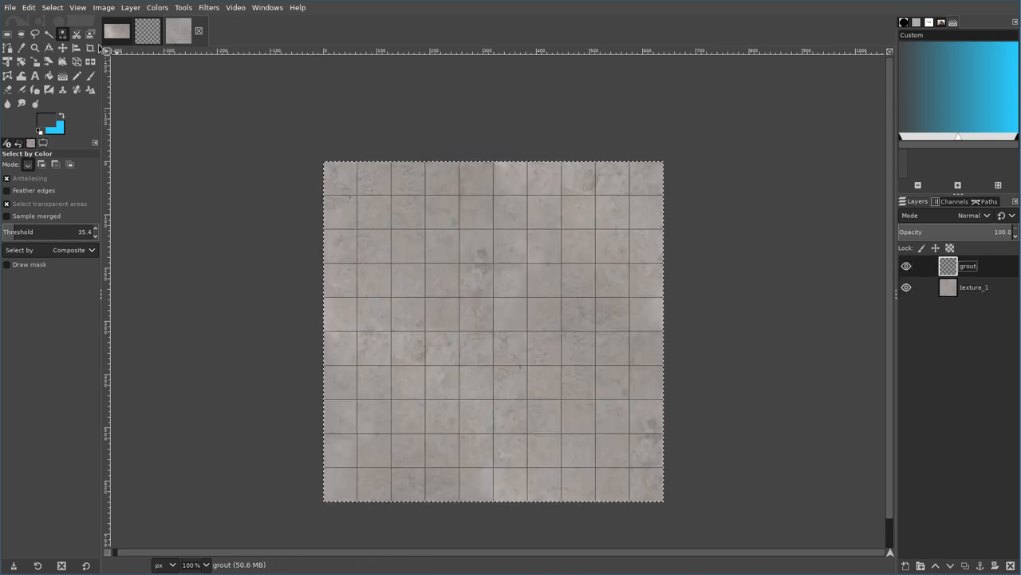
{"action": "left_click", "coordinate": [22, 48]}
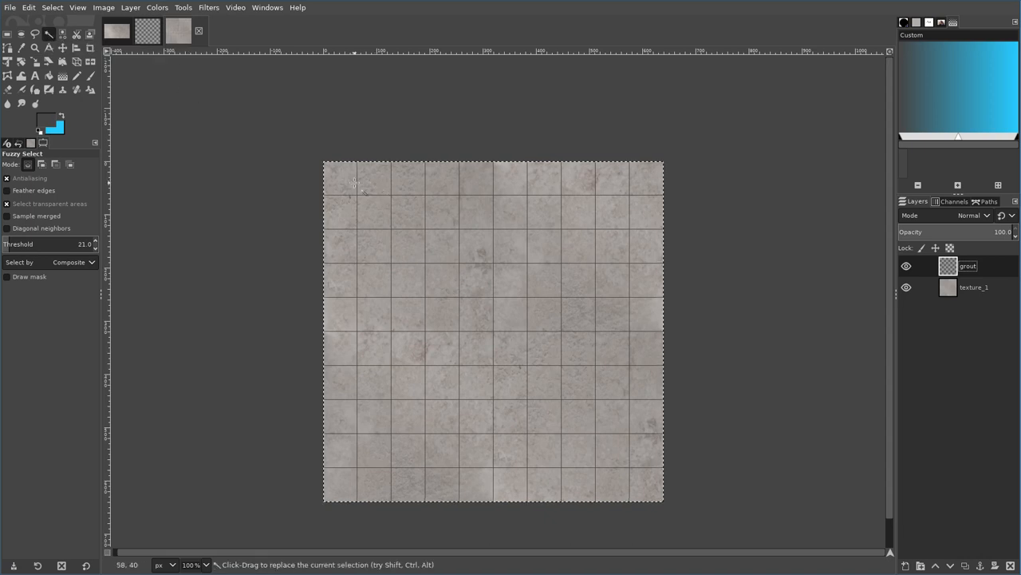
{"action": "left_click", "coordinate": [341, 182]}
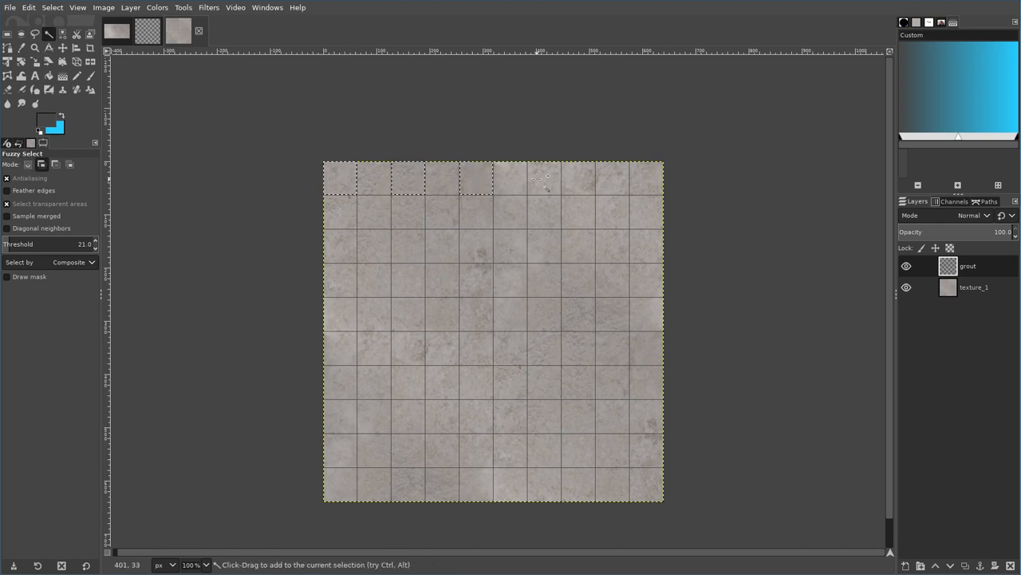
{"action": "left_click", "coordinate": [575, 208]}
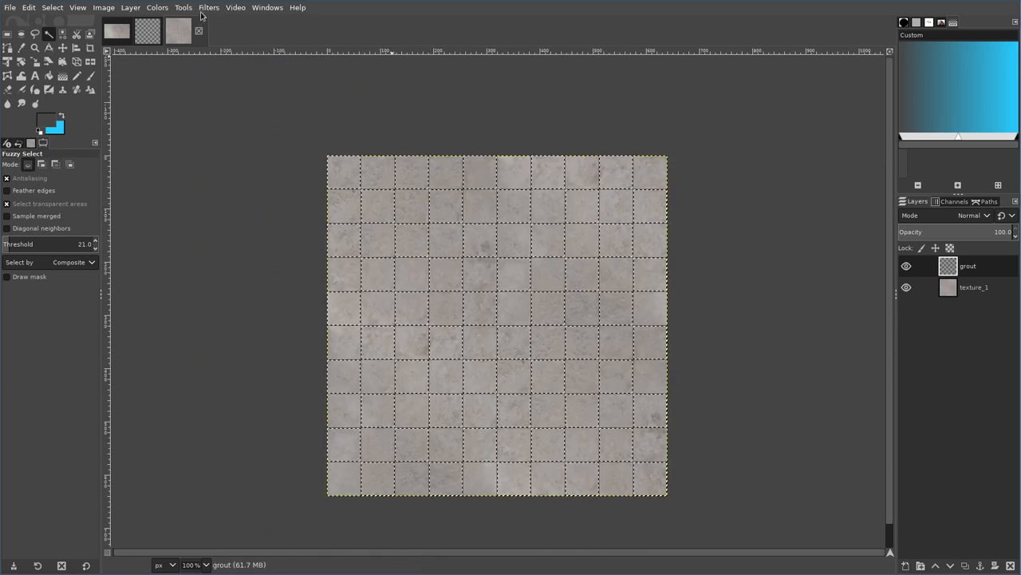
- Run Add Bevel on the selected tiles and make texture_1 the active layer
{"action": "left_click", "coordinate": [207, 6]}
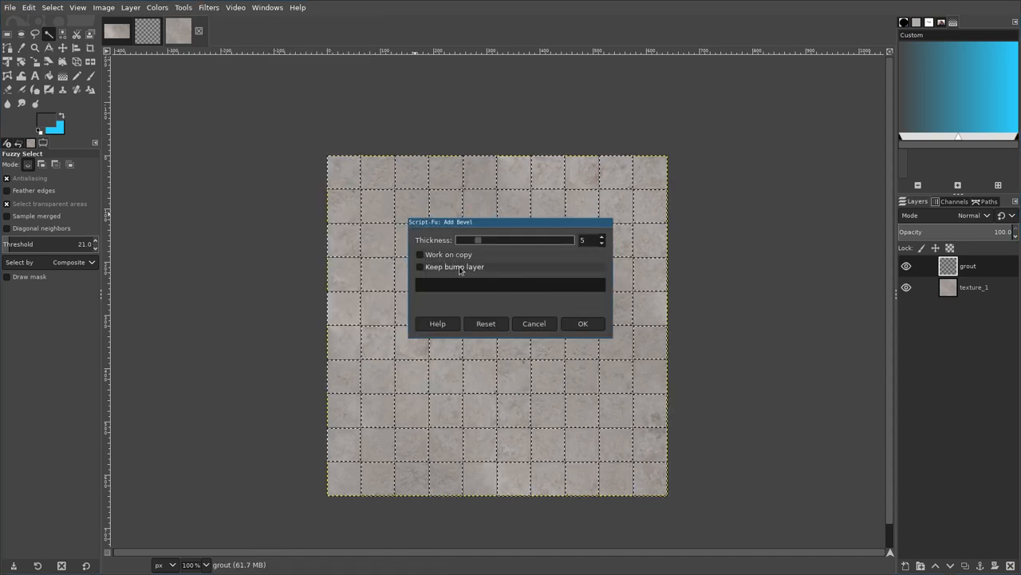
{"action": "left_click", "coordinate": [582, 323]}
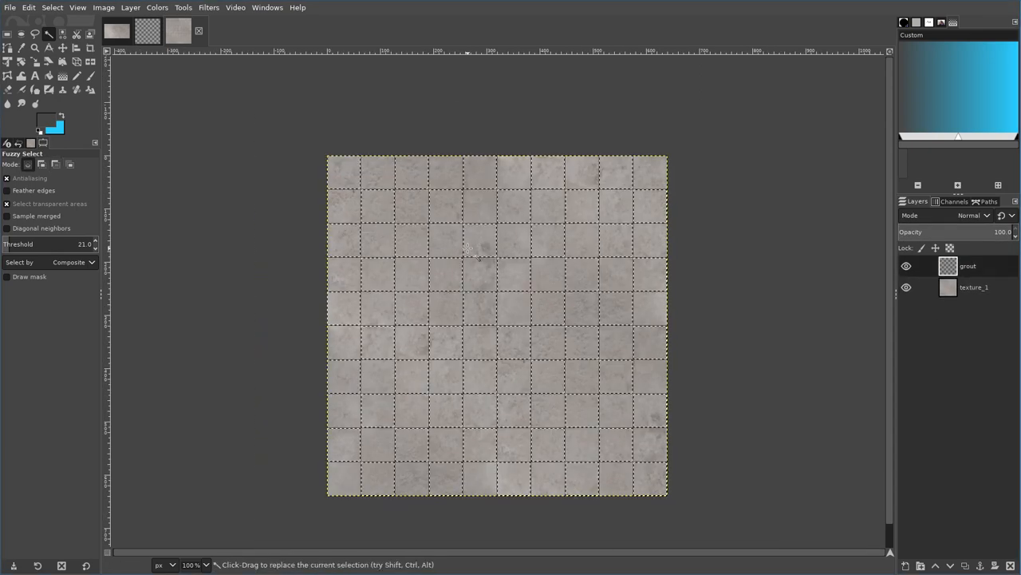
{"action": "left_click", "coordinate": [974, 287]}
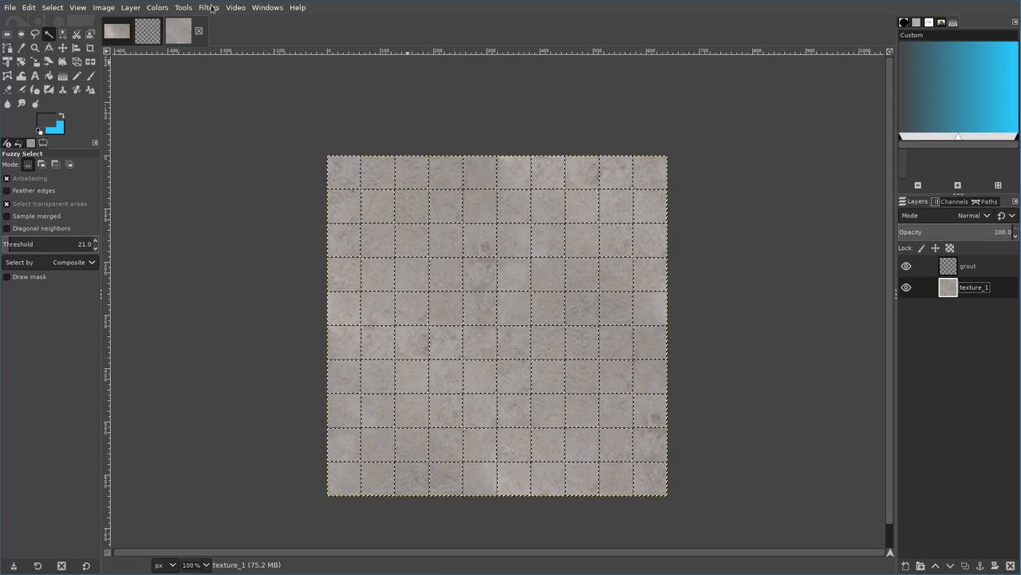
- Apply Add Bevel again on texture_1 for a raised checkerboard relief
{"action": "left_click", "coordinate": [209, 6]}
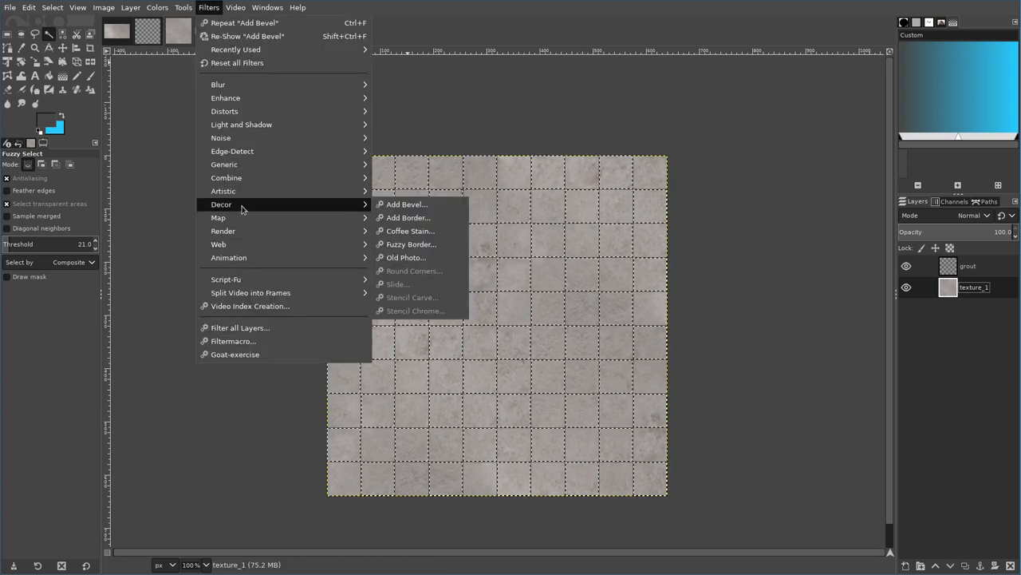
{"action": "left_click", "coordinate": [405, 204]}
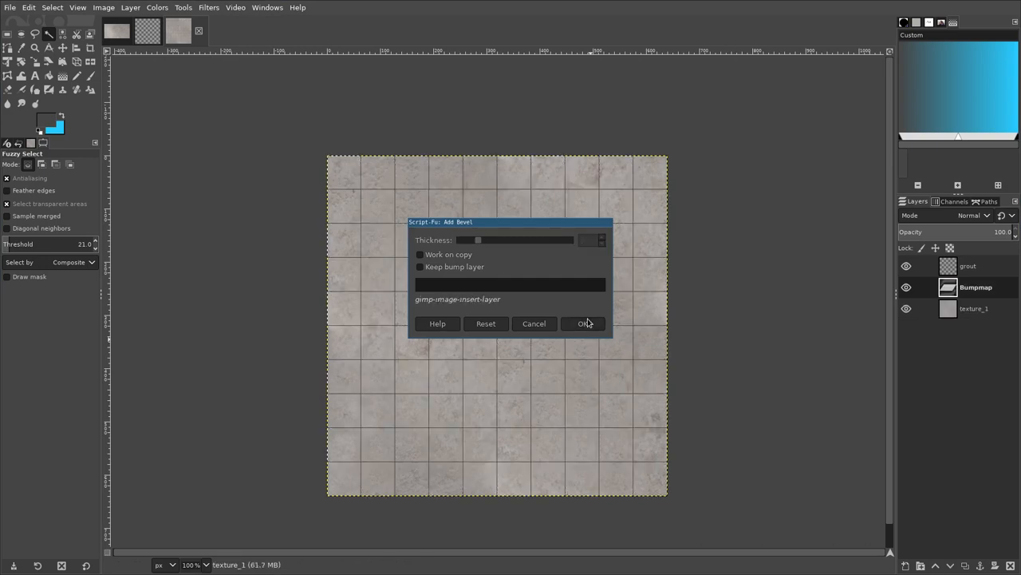
{"action": "left_click", "coordinate": [584, 322]}
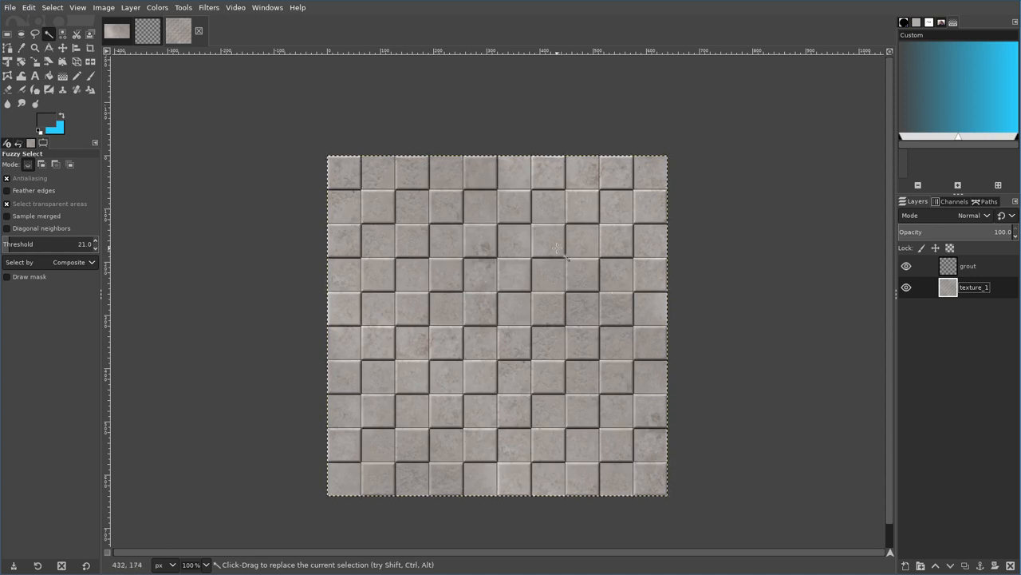
{"action": "mouse_move", "coordinate": [722, 220]}
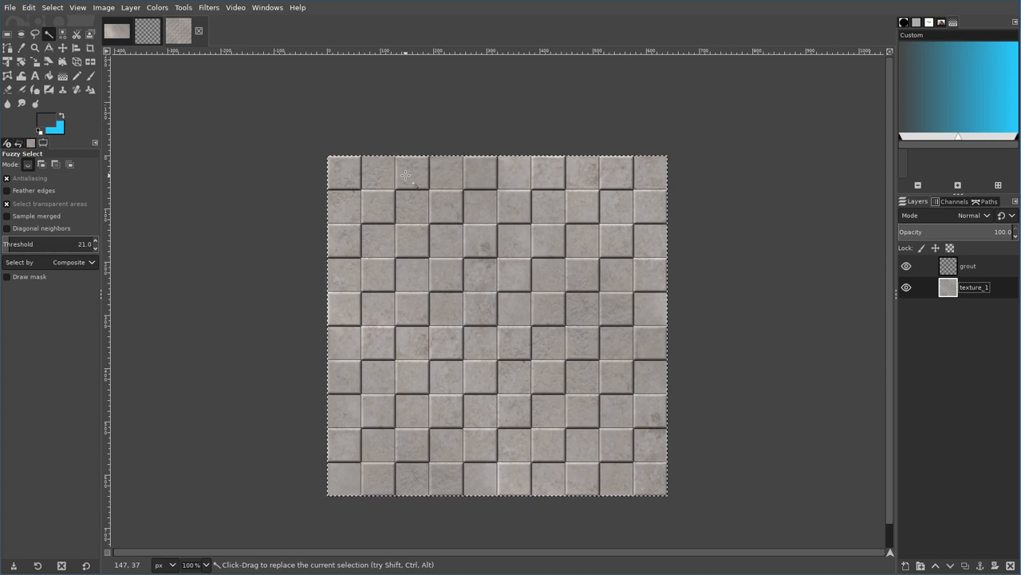
- On the grout layer, Fuzzy-select the remaining flat tiles of the checkerboard
{"action": "left_click", "coordinate": [968, 265]}
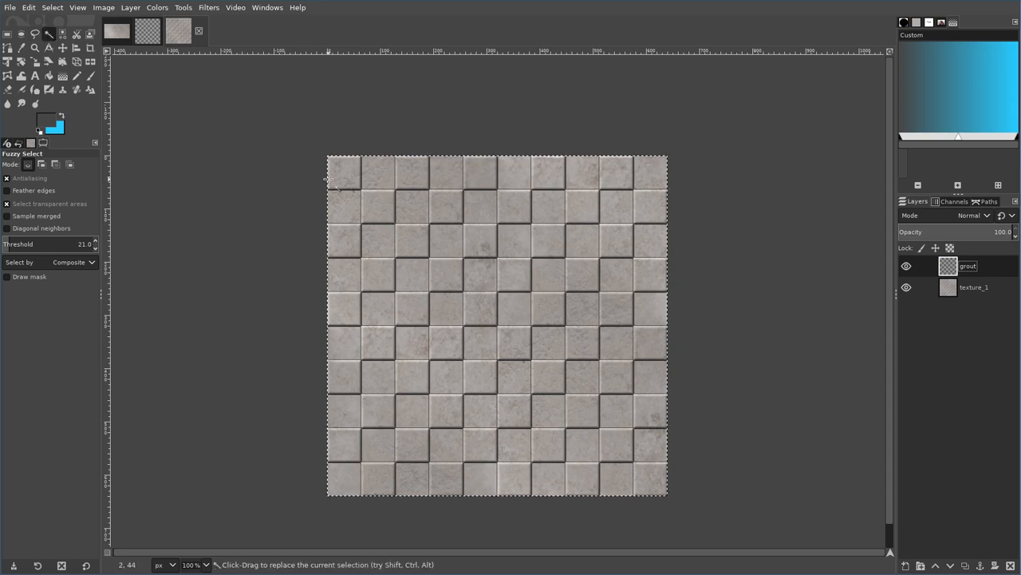
{"action": "left_click", "coordinate": [380, 173]}
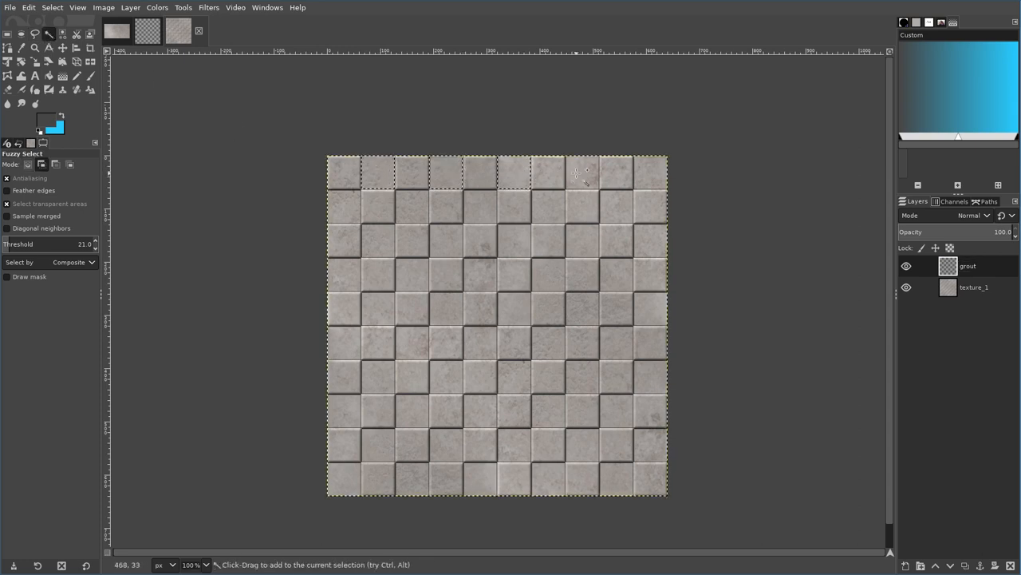
{"action": "left_click", "coordinate": [479, 204]}
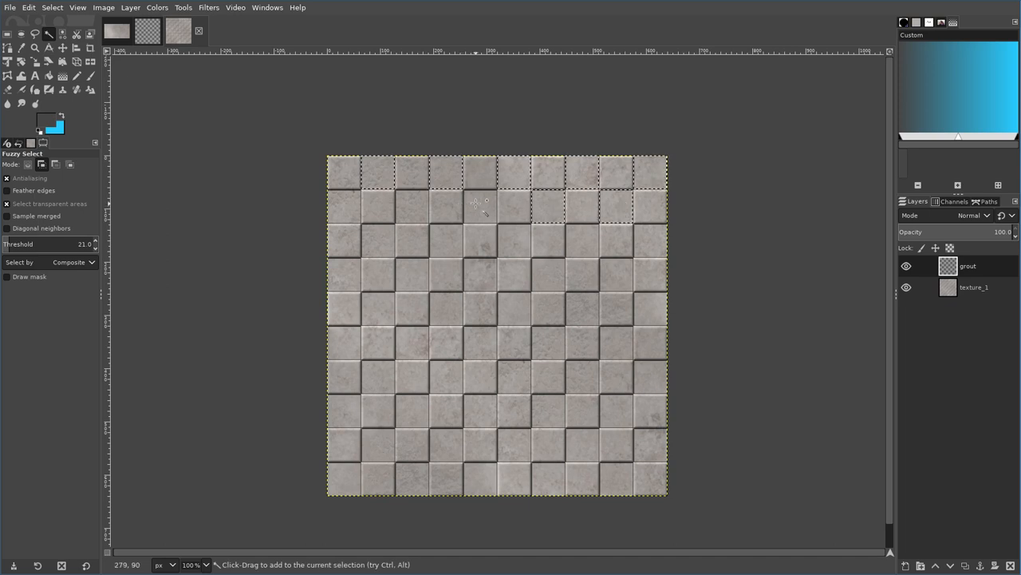
{"action": "left_click", "coordinate": [375, 239]}
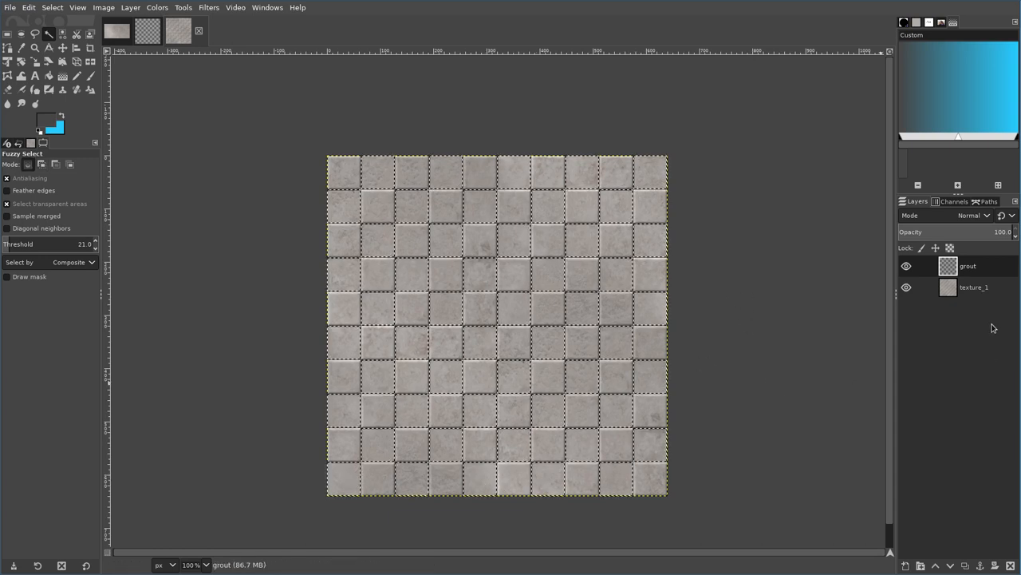
- Run Add Bevel again on texture_1 so every tile gets a uniform raised edge
{"action": "left_click", "coordinate": [974, 287]}
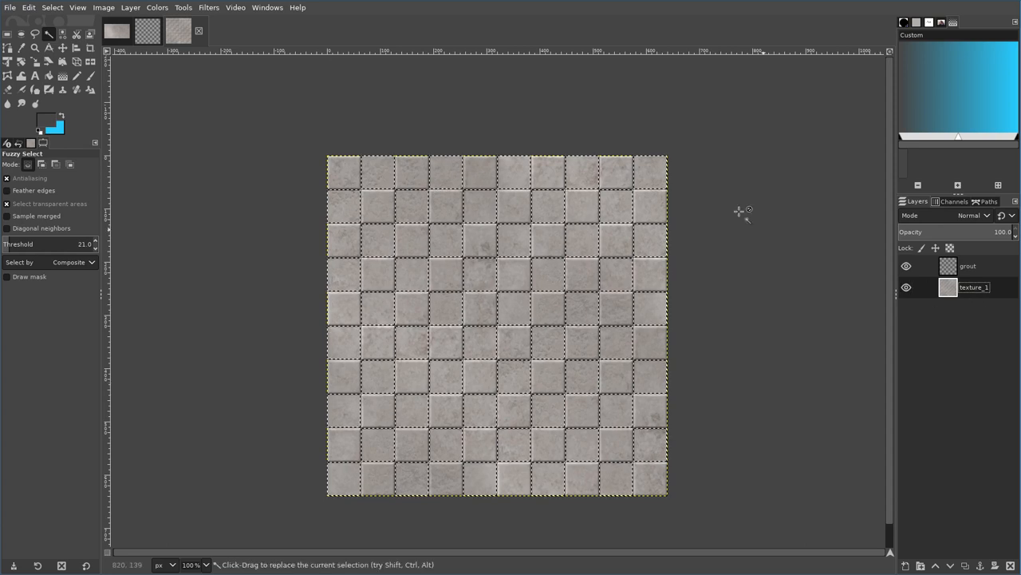
{"action": "left_click", "coordinate": [208, 7]}
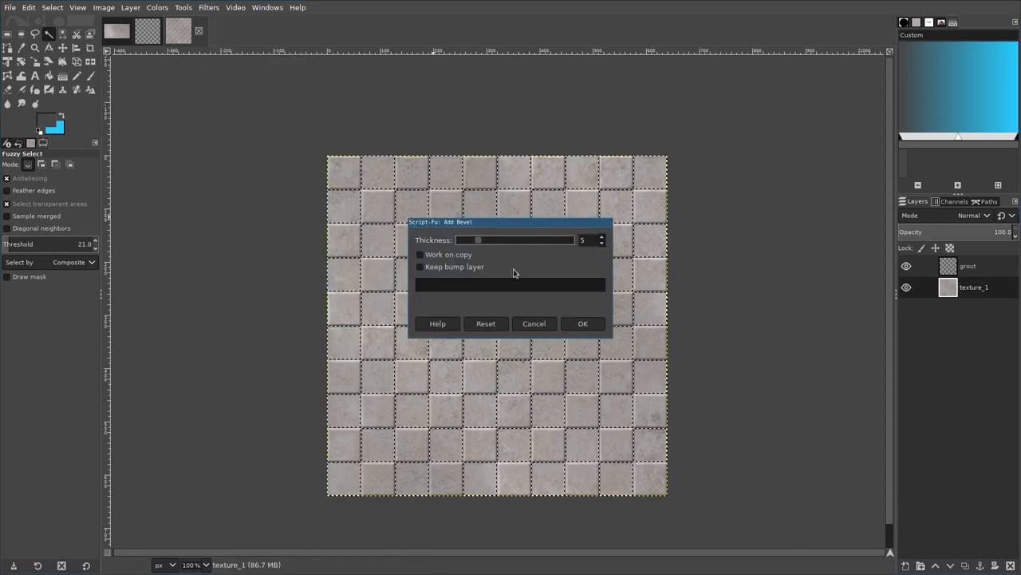
{"action": "left_click", "coordinate": [582, 322]}
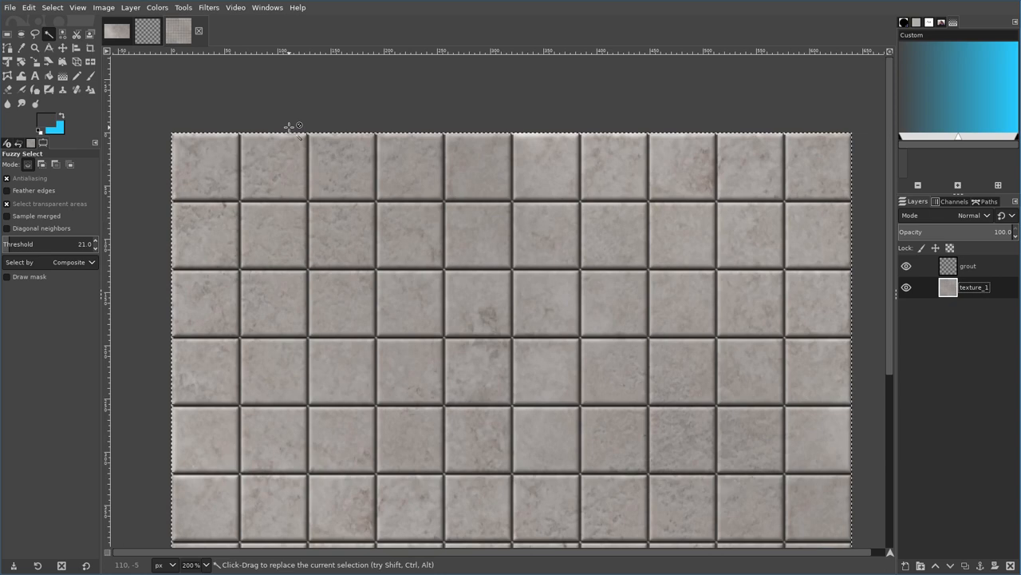
{"action": "mouse_move", "coordinate": [584, 195]}
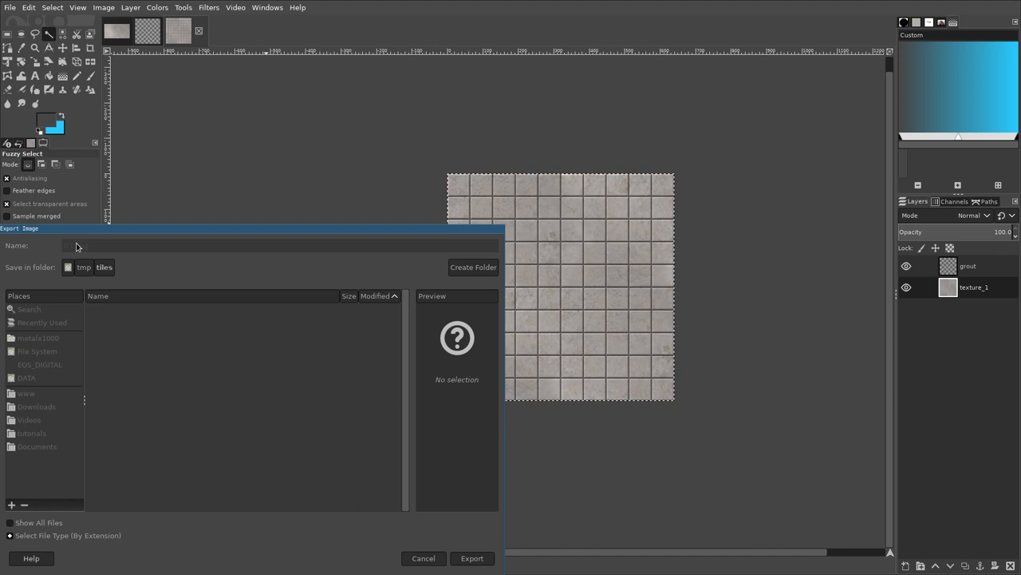
- Name the exported PNG in /tmp/tiles for the stone texture
{"action": "left_click", "coordinate": [473, 558]}
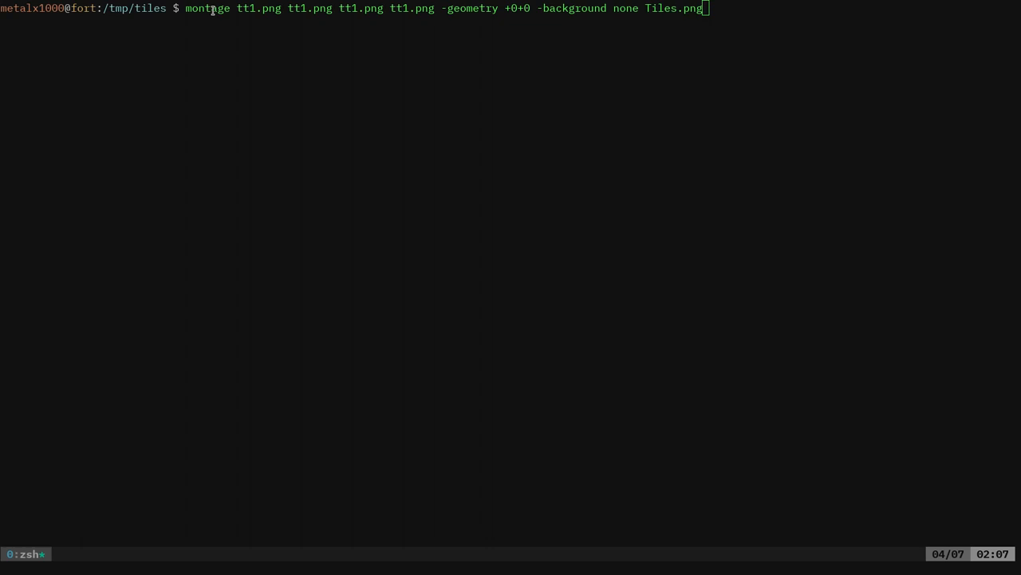
- Keep the montage command tiling tt1.png four times into Tiles.png on the zsh prompt
{"action": "left_click_drag", "start_coordinate": [233, 10], "coordinate": [361, 9]}
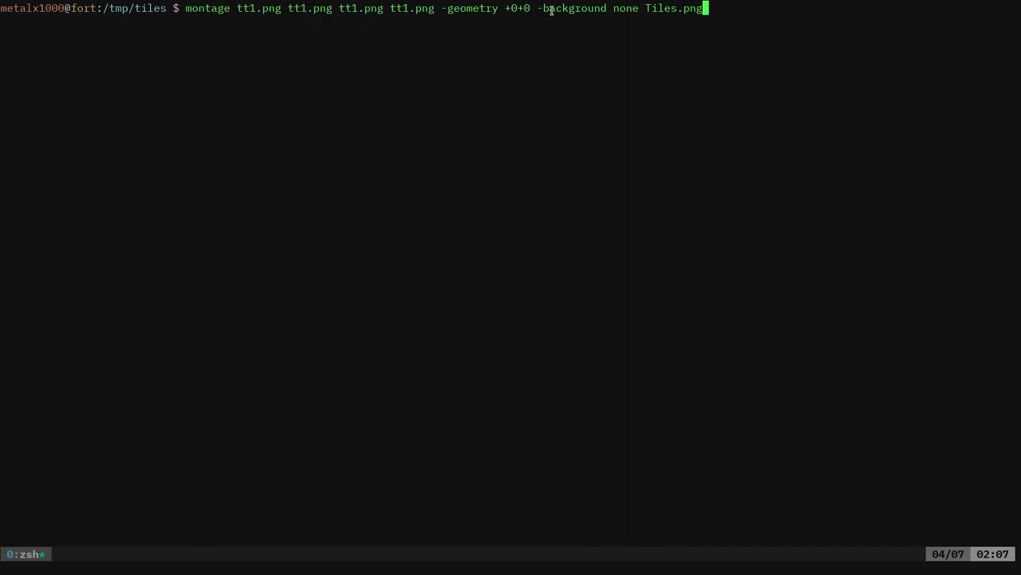
{"action": "mouse_move", "coordinate": [683, 27]}
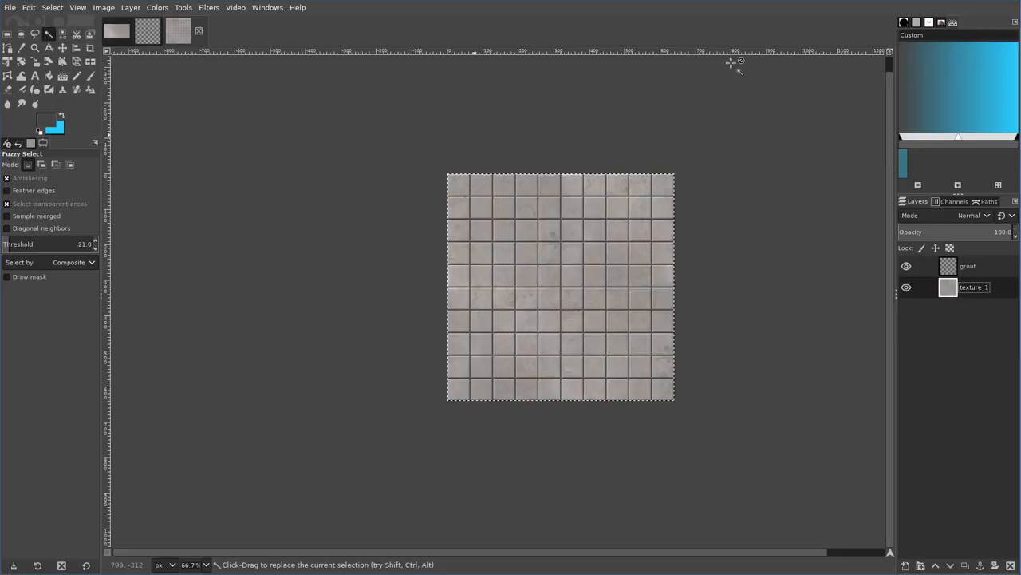
- Load Tiles.png in GIMP, check individual tiles for seams, then clear the selection
{"action": "left_click", "coordinate": [9, 7]}
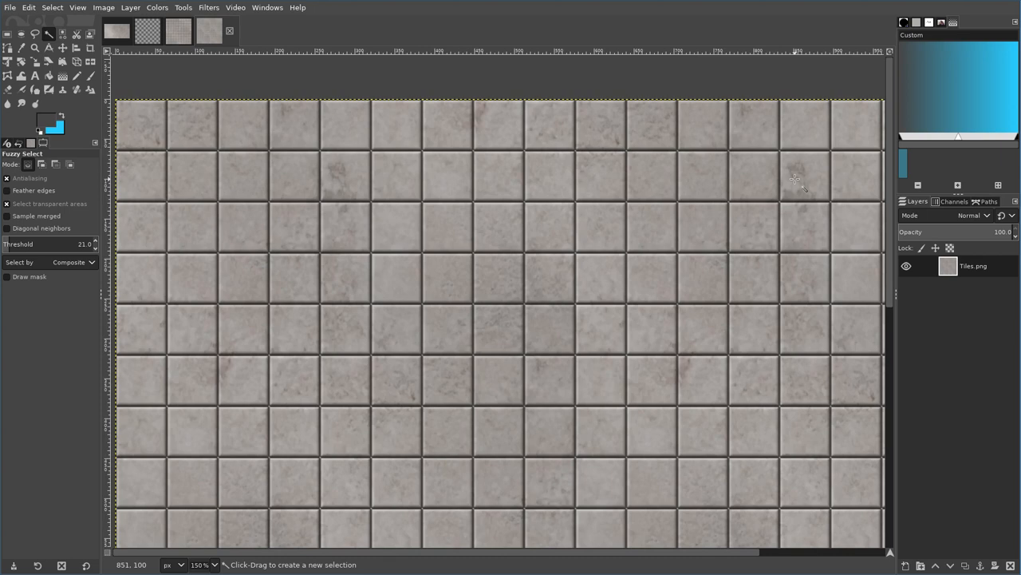
{"action": "mouse_move", "coordinate": [413, 389]}
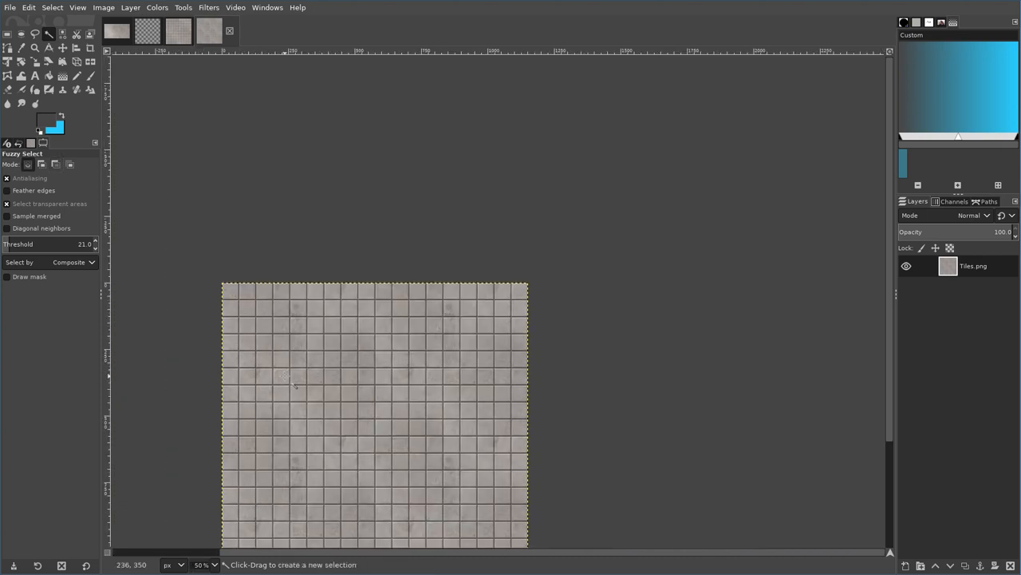
{"action": "left_click", "coordinate": [451, 309]}
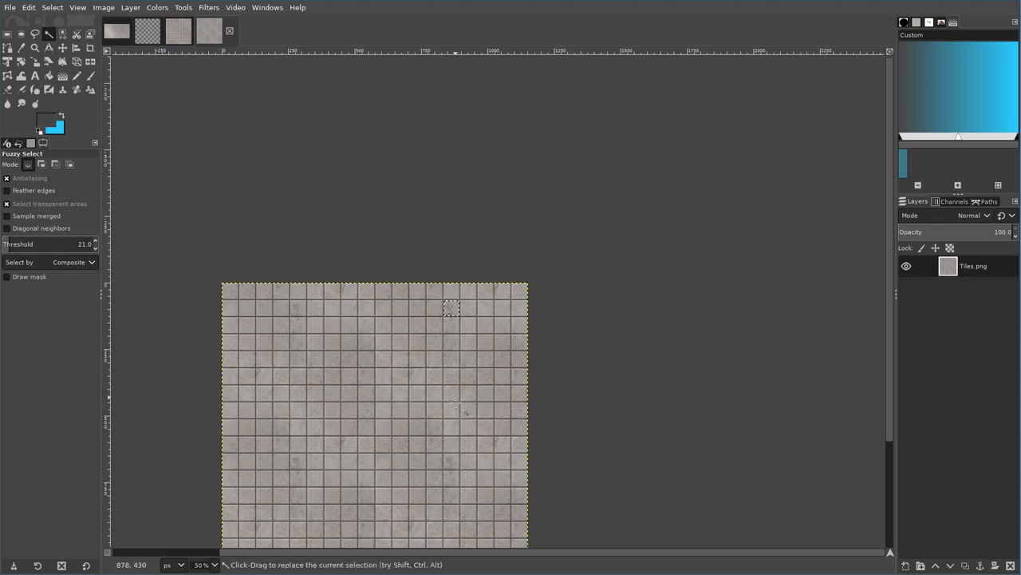
{"action": "left_click", "coordinate": [297, 461]}
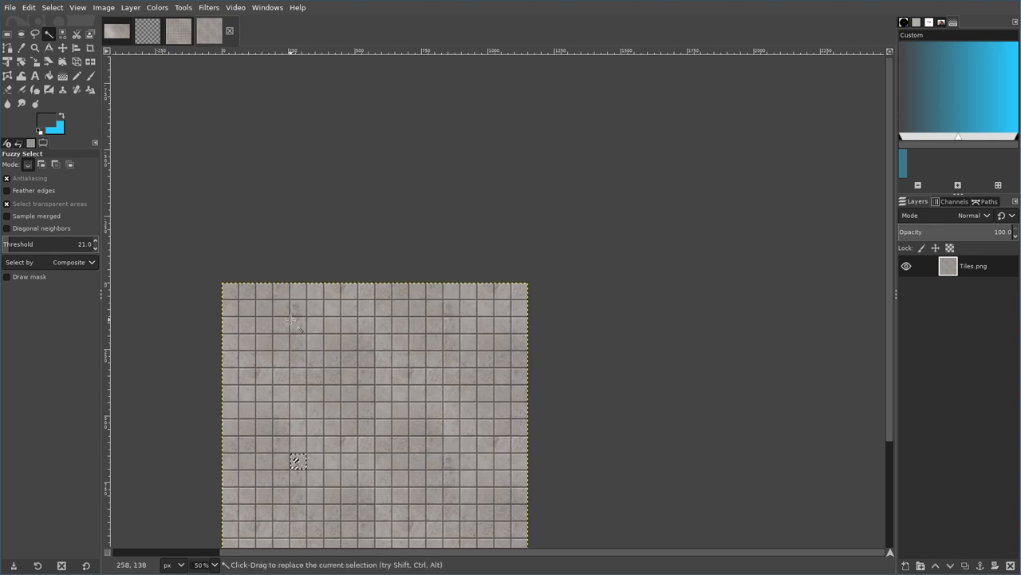
{"action": "mouse_move", "coordinate": [630, 342]}
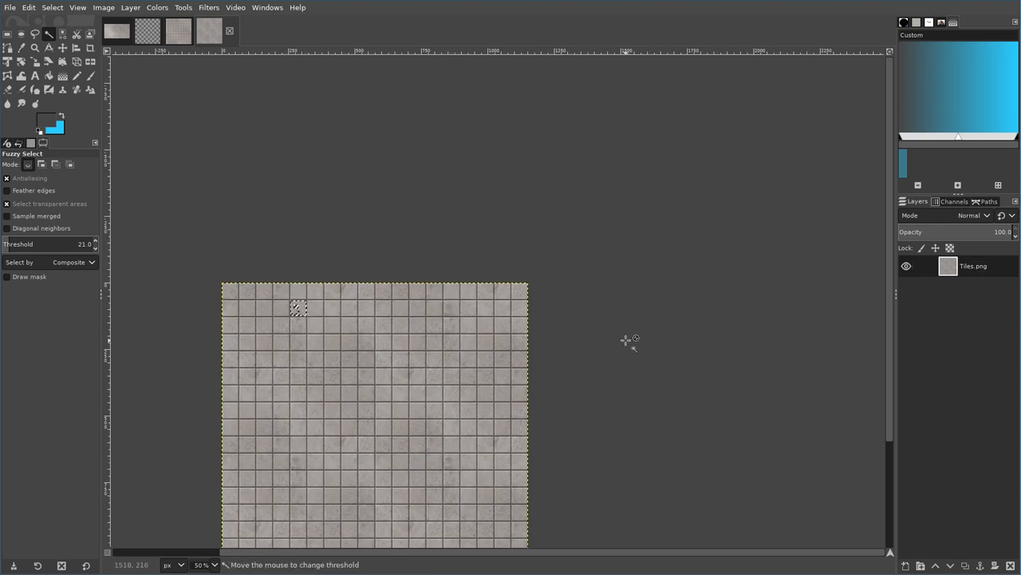
{"action": "key", "text": "minus"}
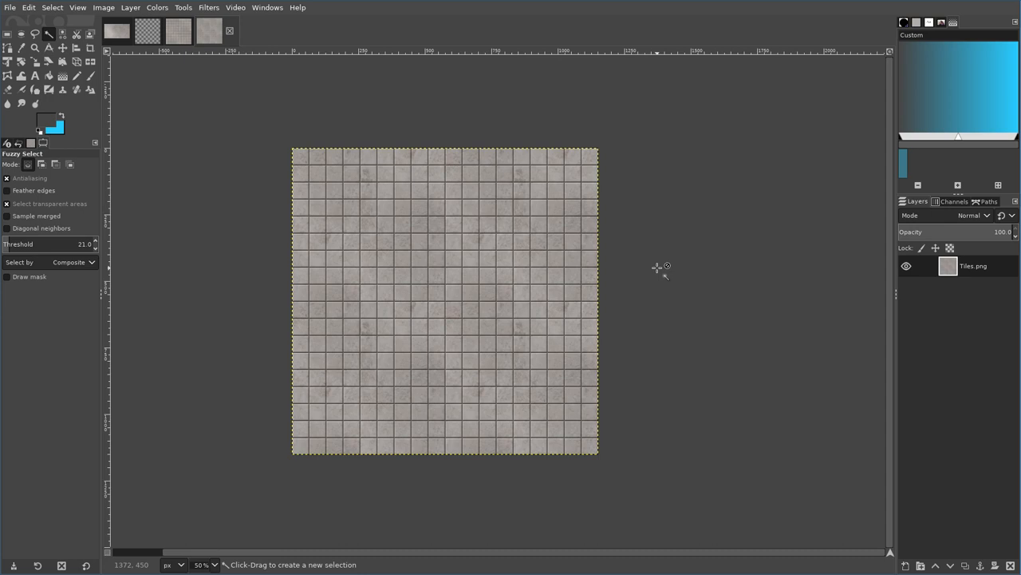
{"action": "mouse_move", "coordinate": [715, 265]}
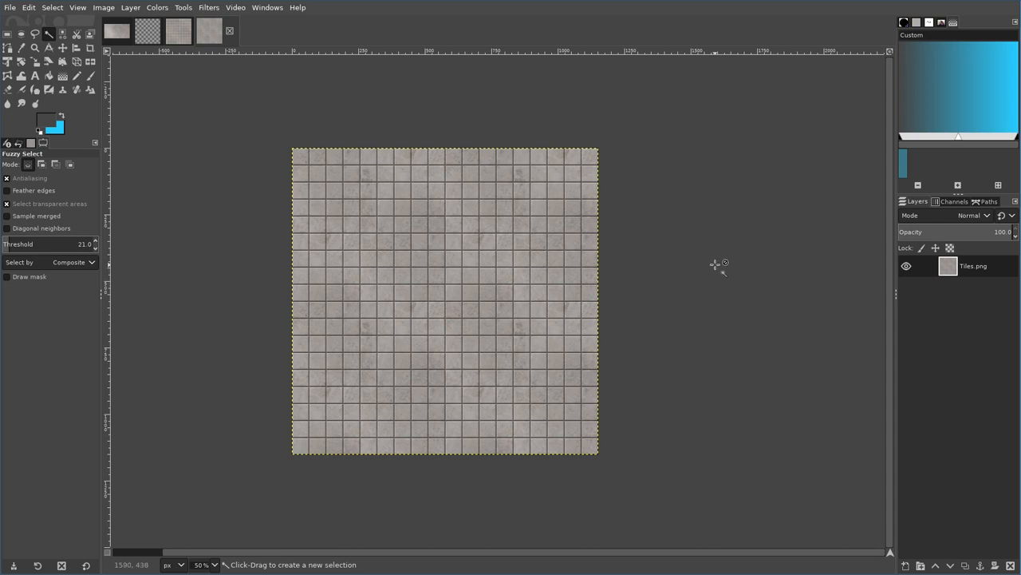
{"action": "mouse_move", "coordinate": [715, 257]}
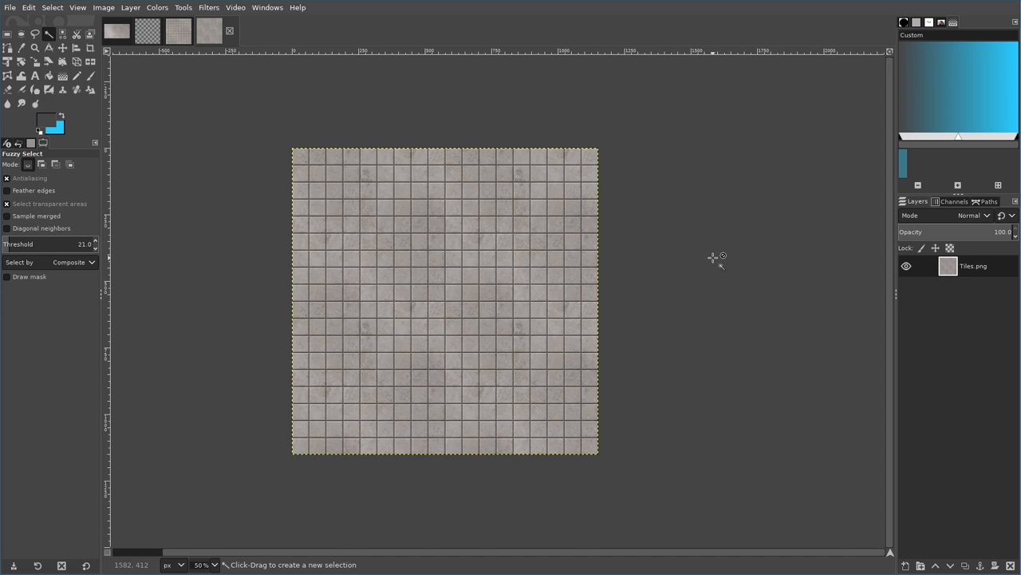
{"action": "mouse_move", "coordinate": [696, 233]}
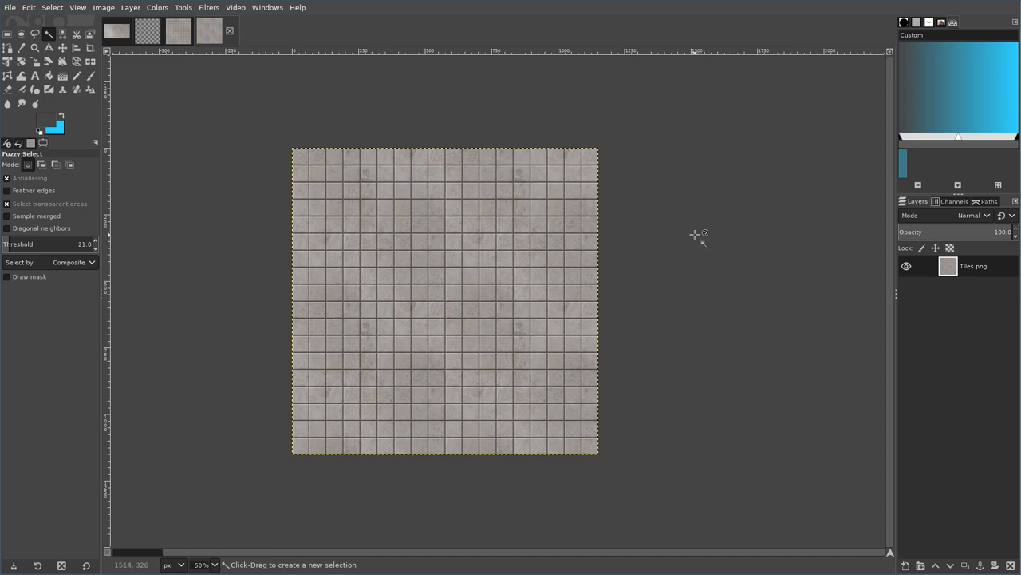
{"action": "mouse_move", "coordinate": [696, 232]}
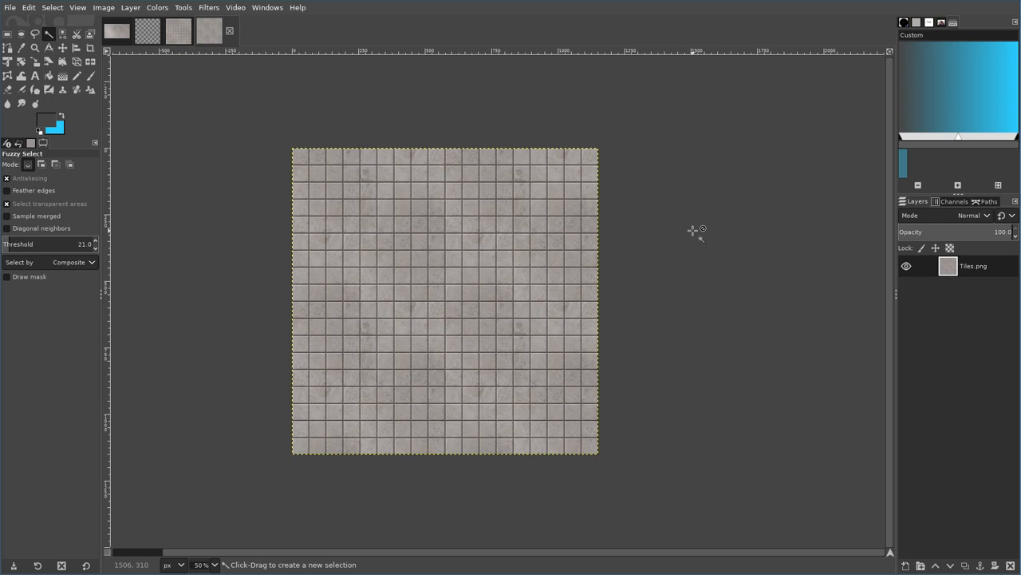